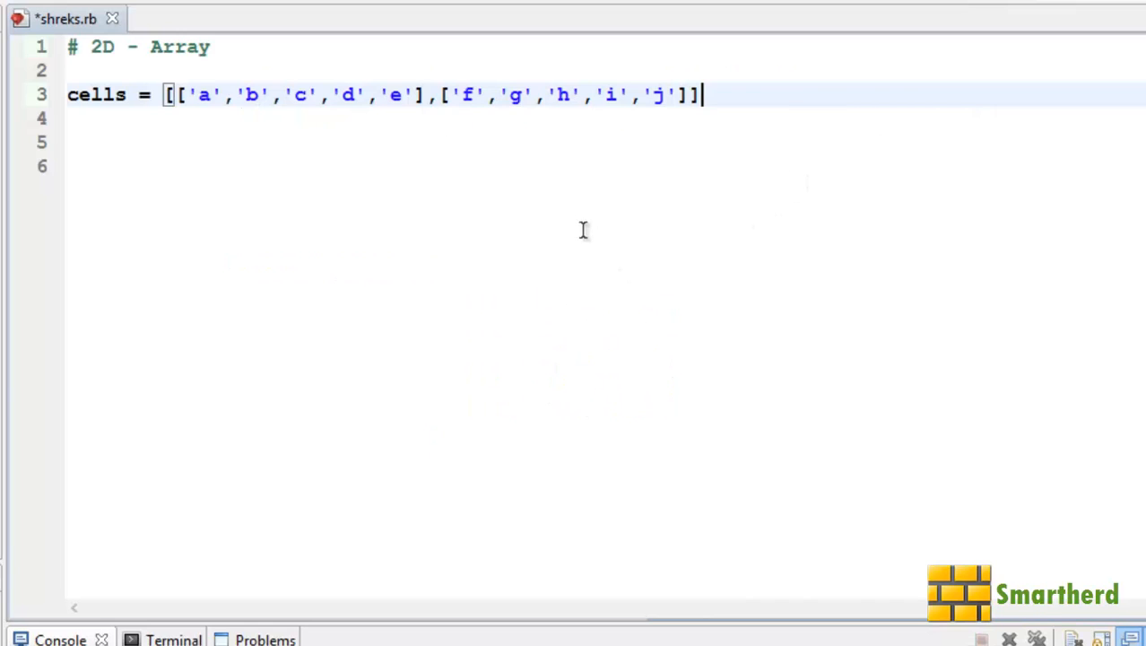
mouse_move(576, 218)
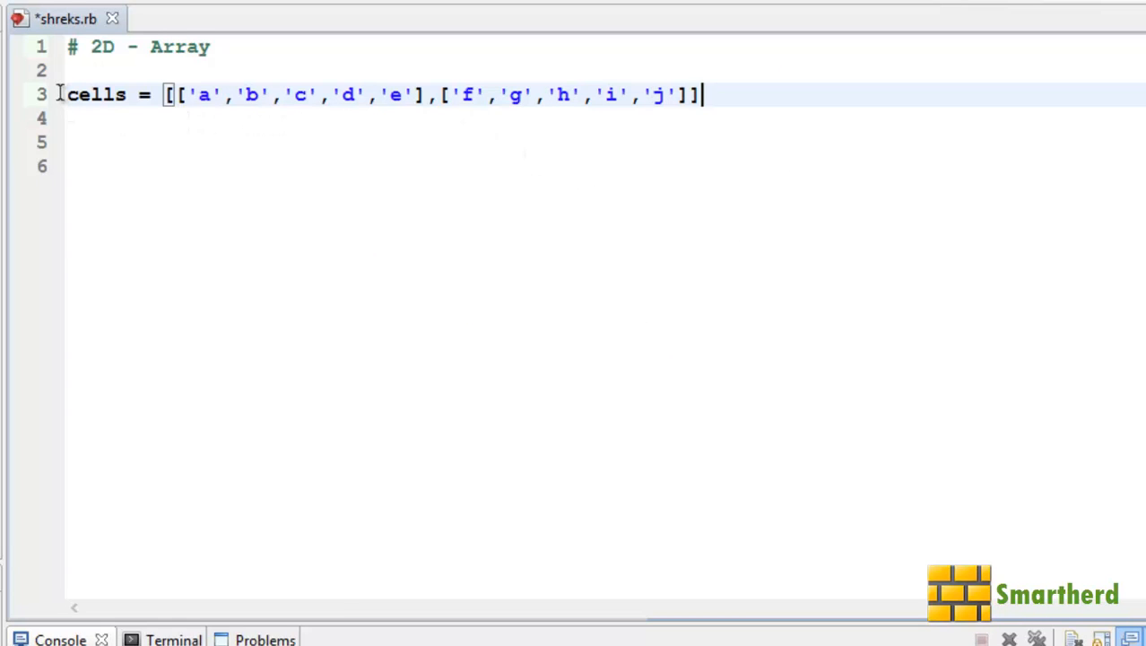
Step: Split the cells array so each inner row sits on its own line with the closing bracket below
double_click(97, 93)
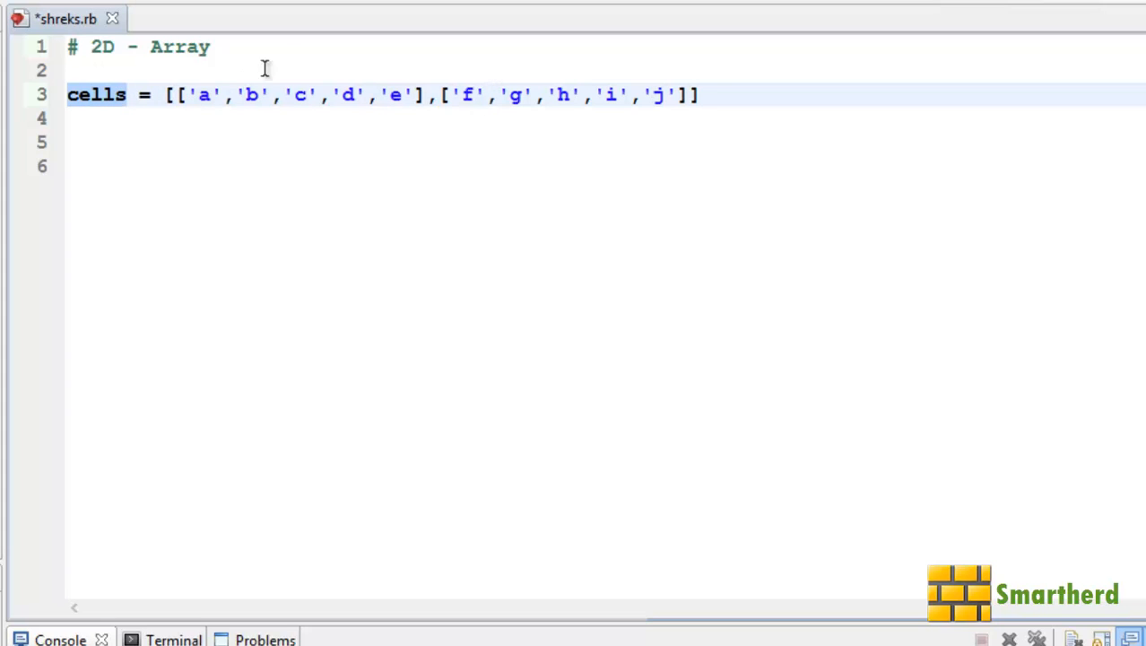
click(178, 93)
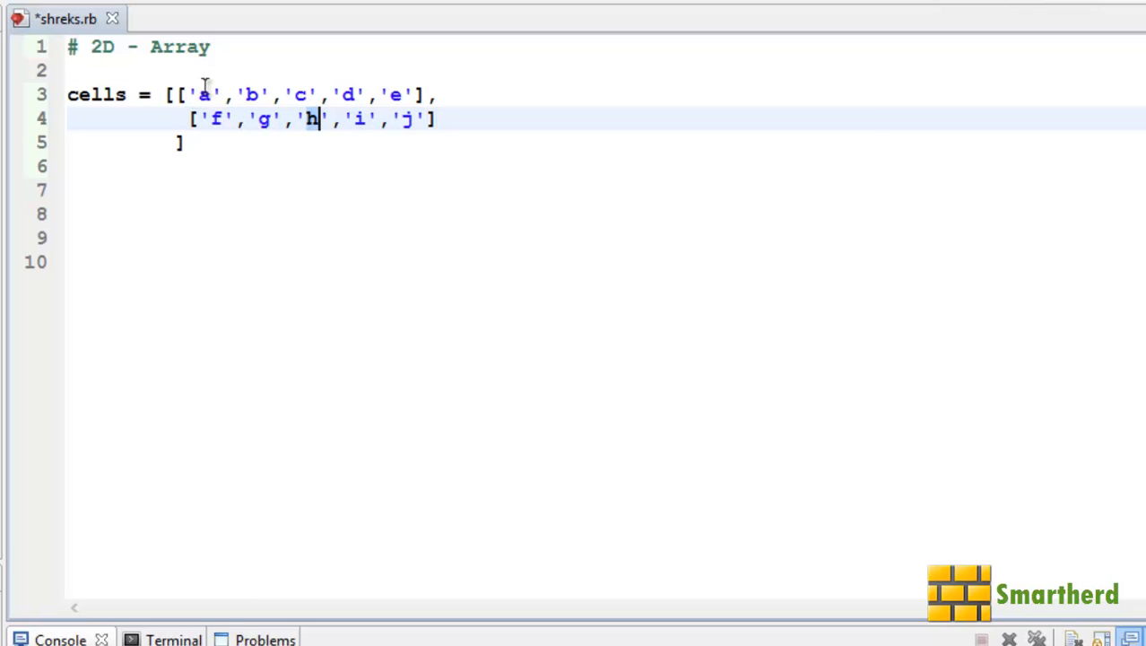
mouse_move(122, 194)
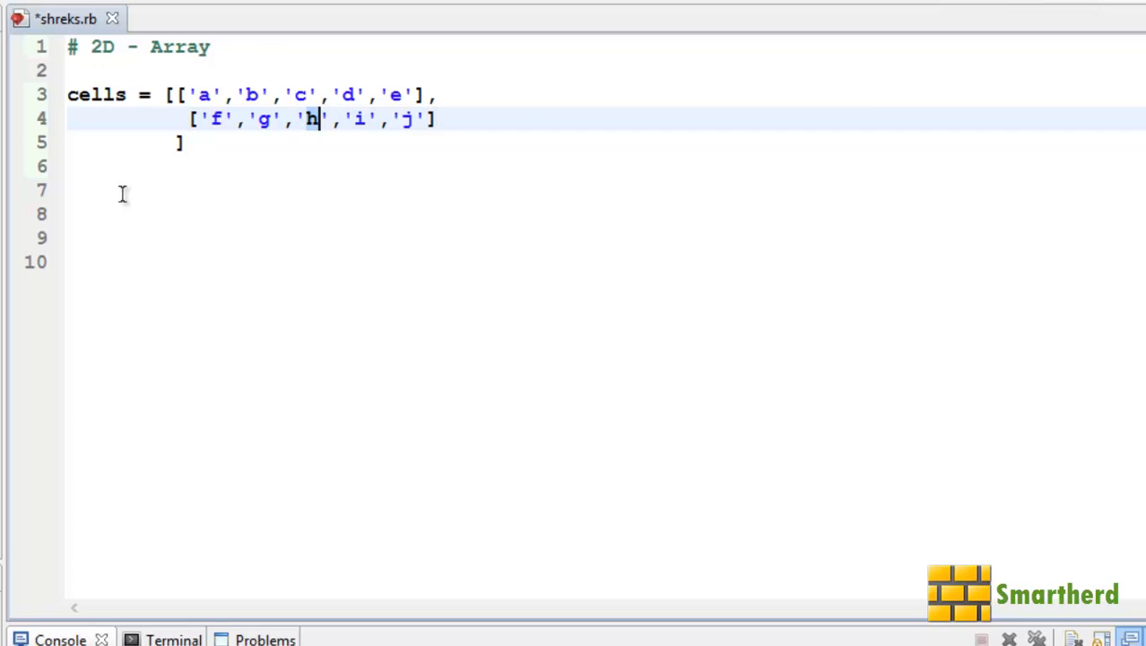
Step: Add puts cells[1][2], run the script and confirm the console prints h
text(puts)
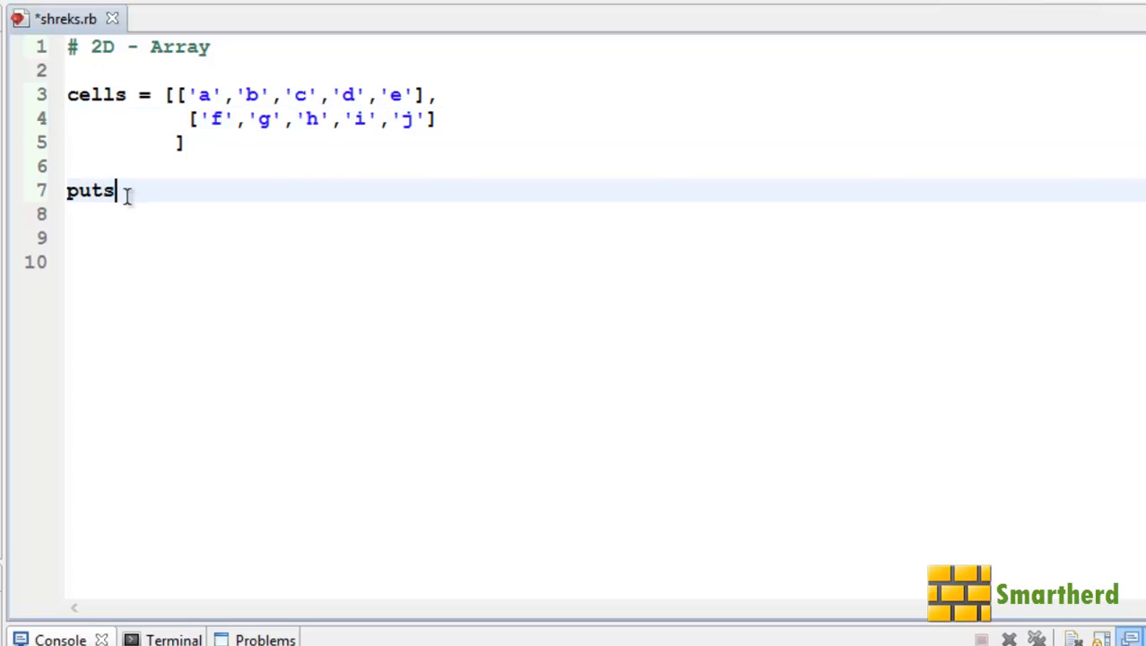
text(cells)
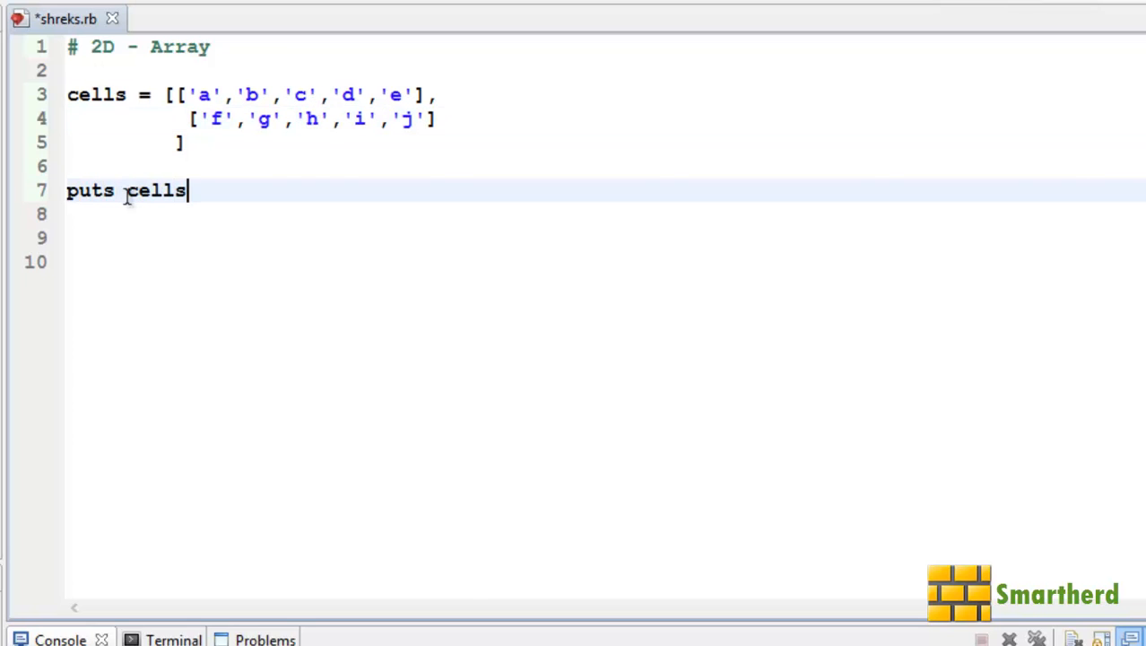
text([1][2)
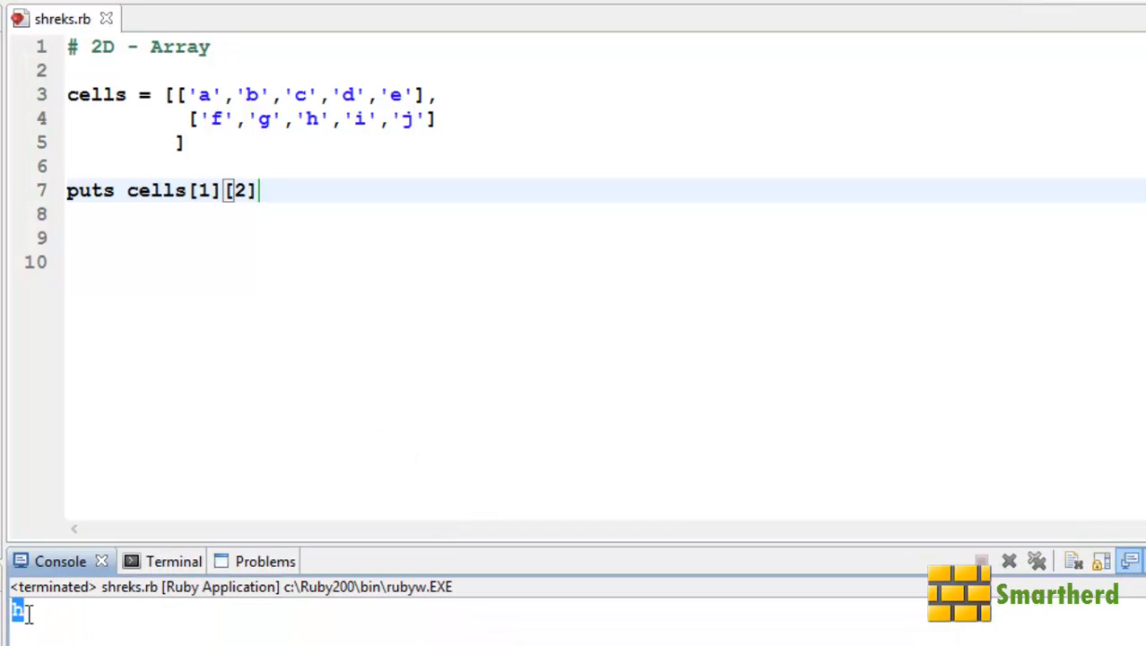
double_click(310, 119)
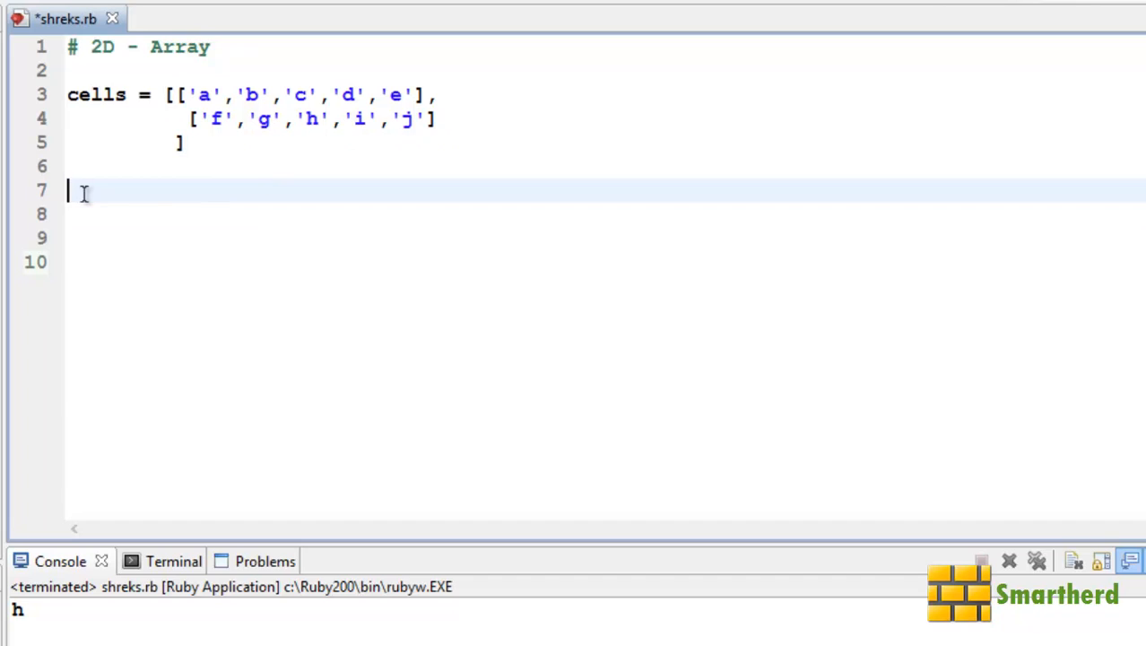
Step: Write the outer loop cells.each do |row| with its closing end, body left empty
text(cells)
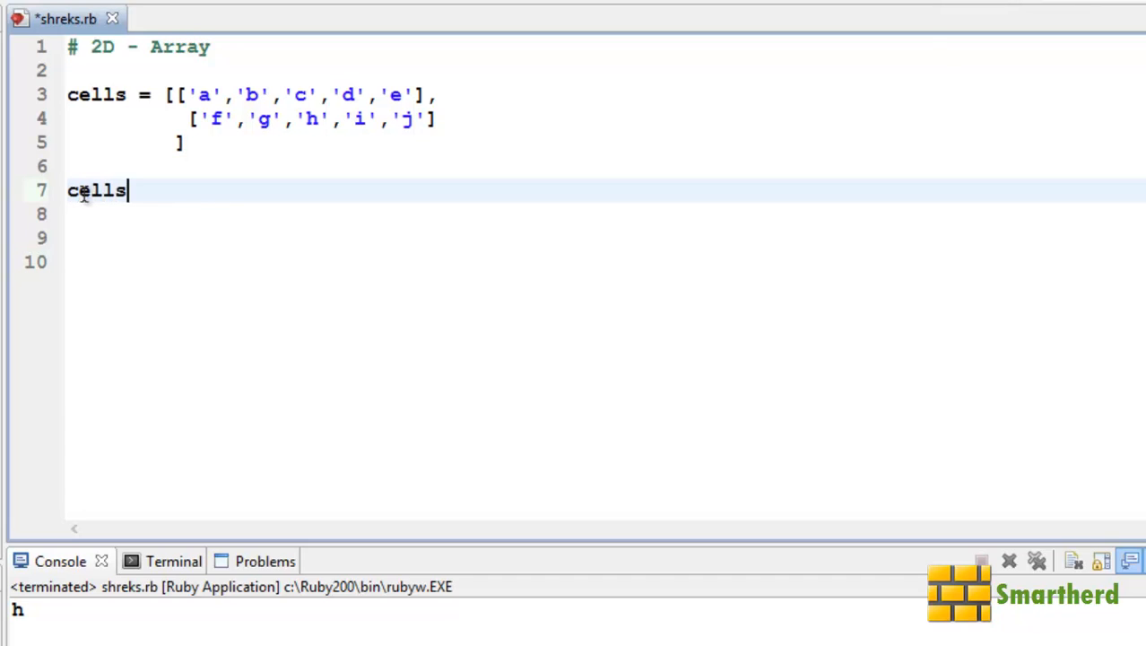
text(.each)
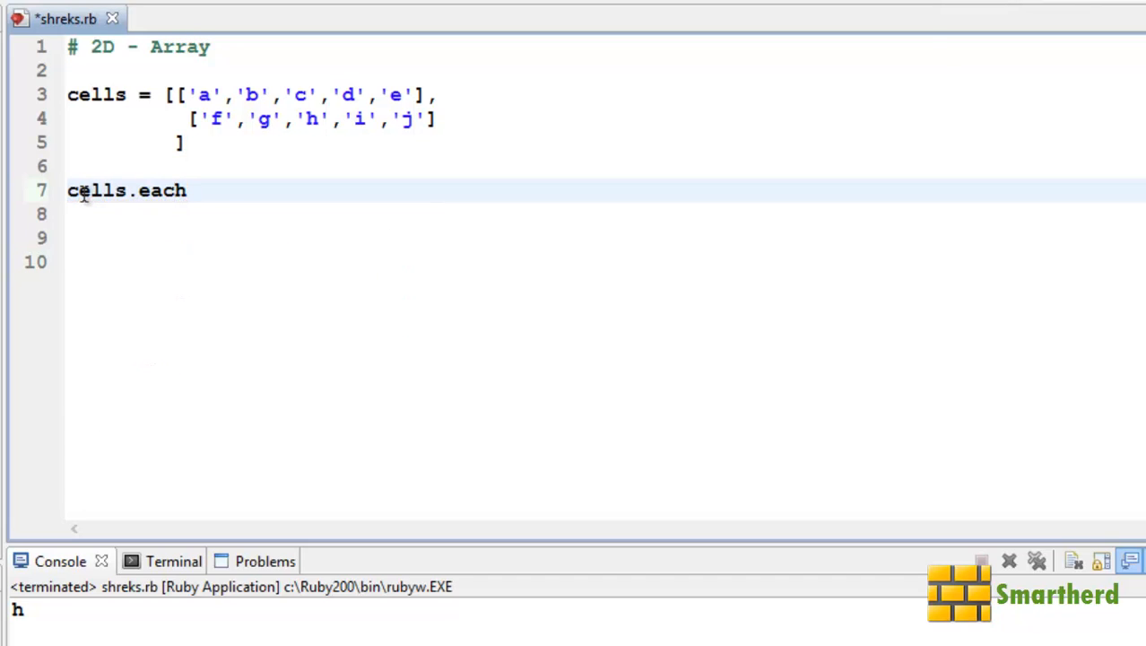
text(do)
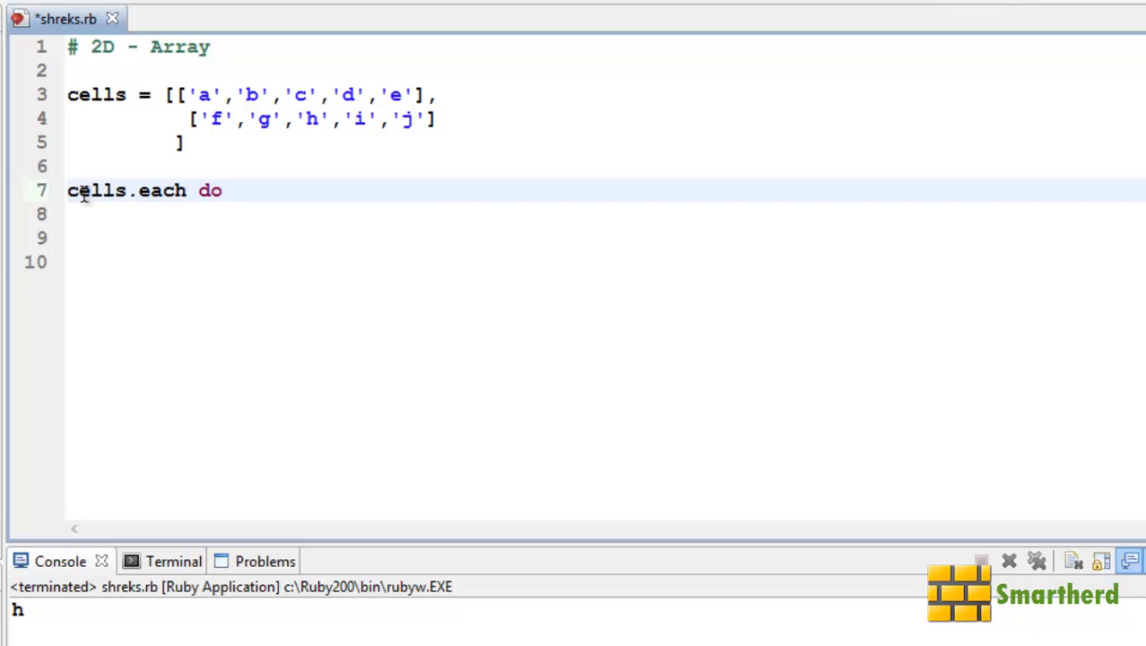
text(|)
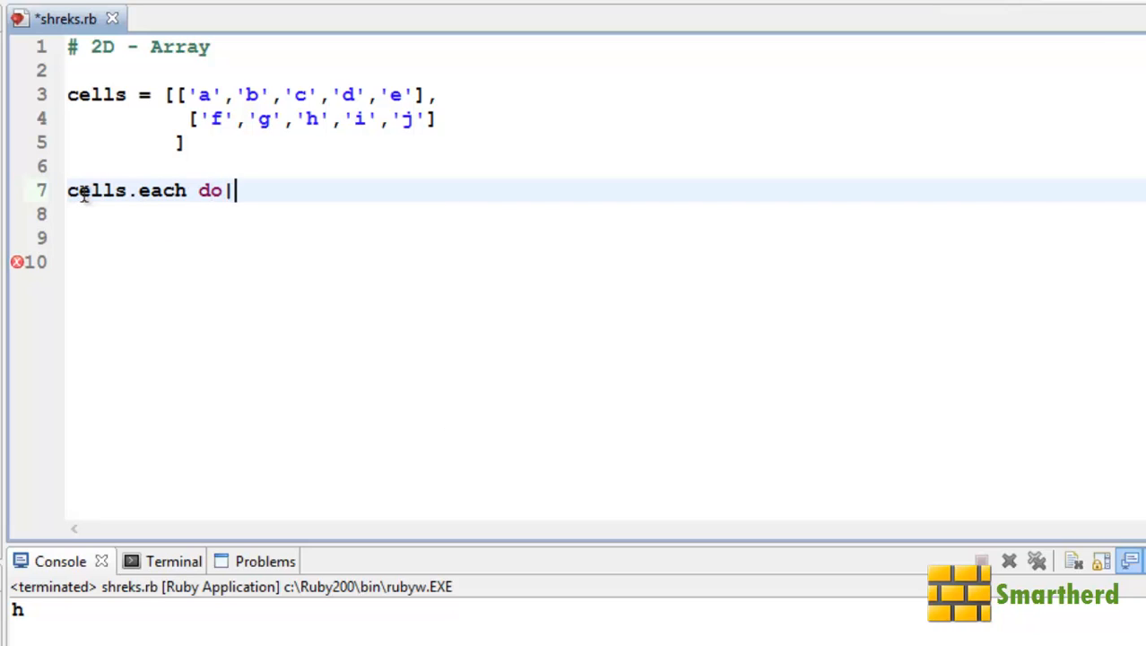
text(|)
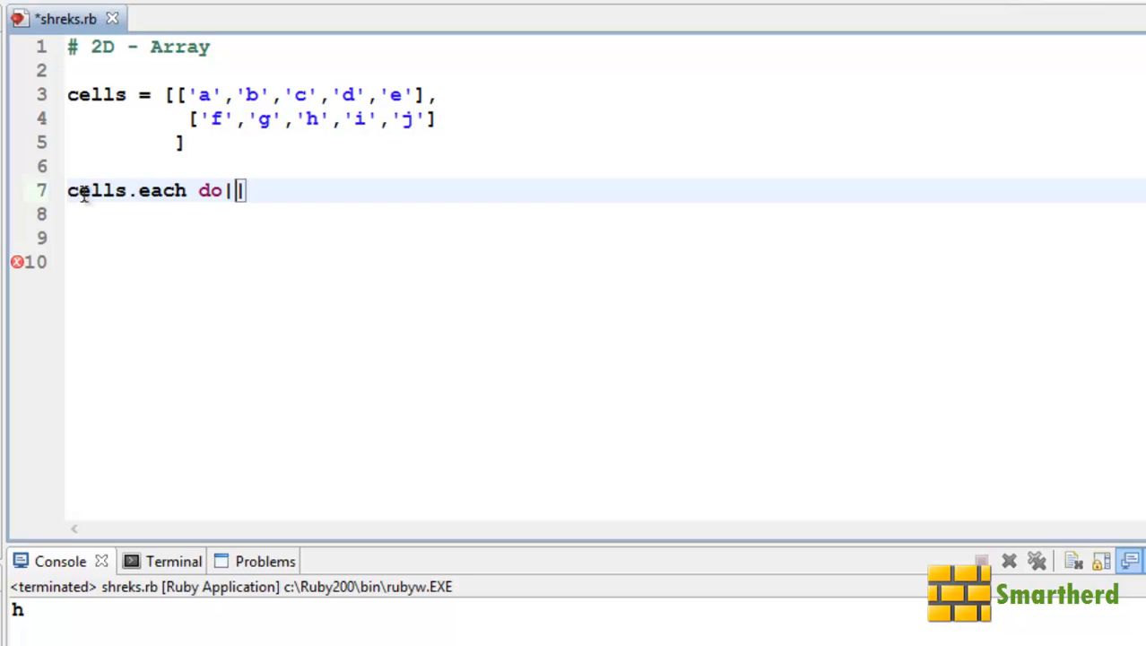
text(row|)
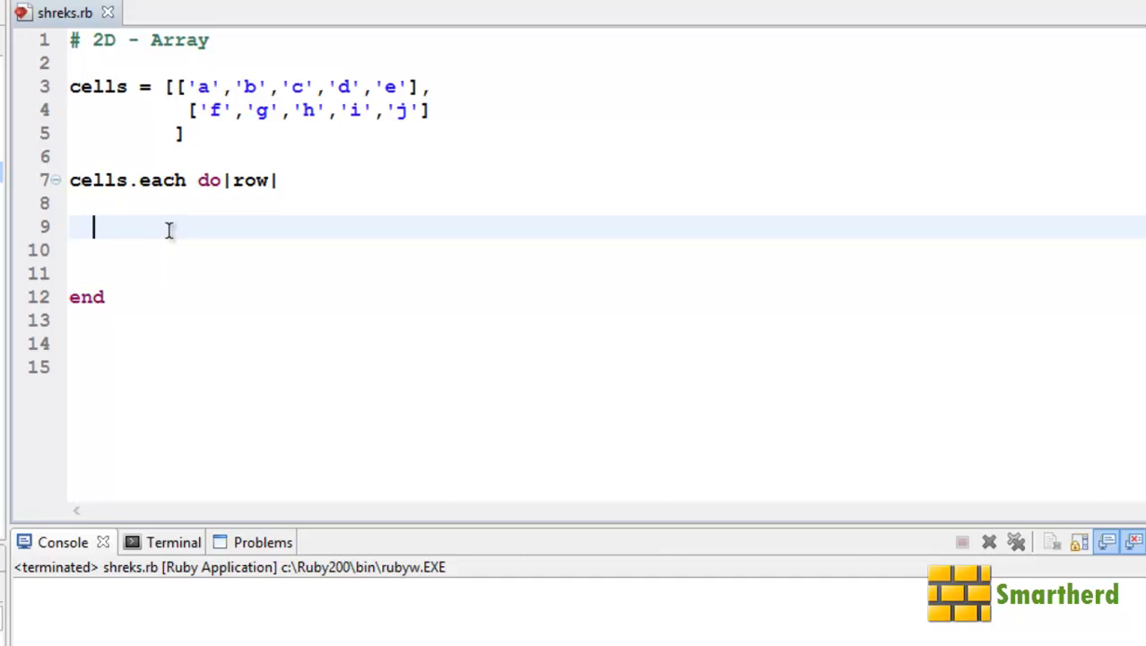
Step: Nest an inner loop row.each do |col| inside the row loop
text(r)
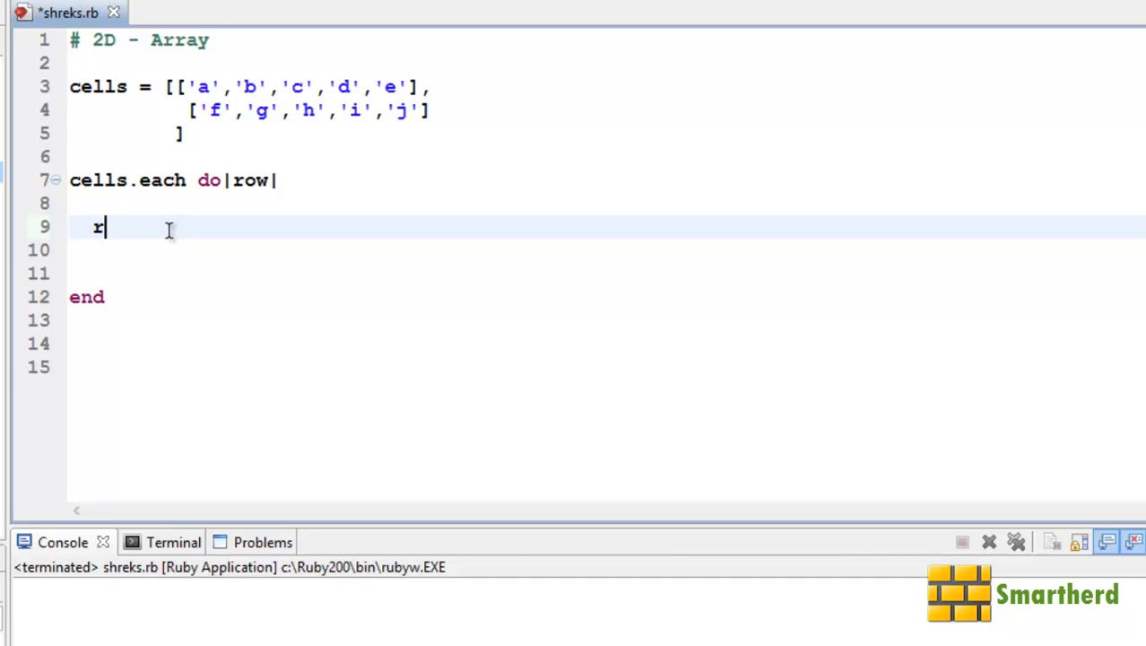
text(ow.e)
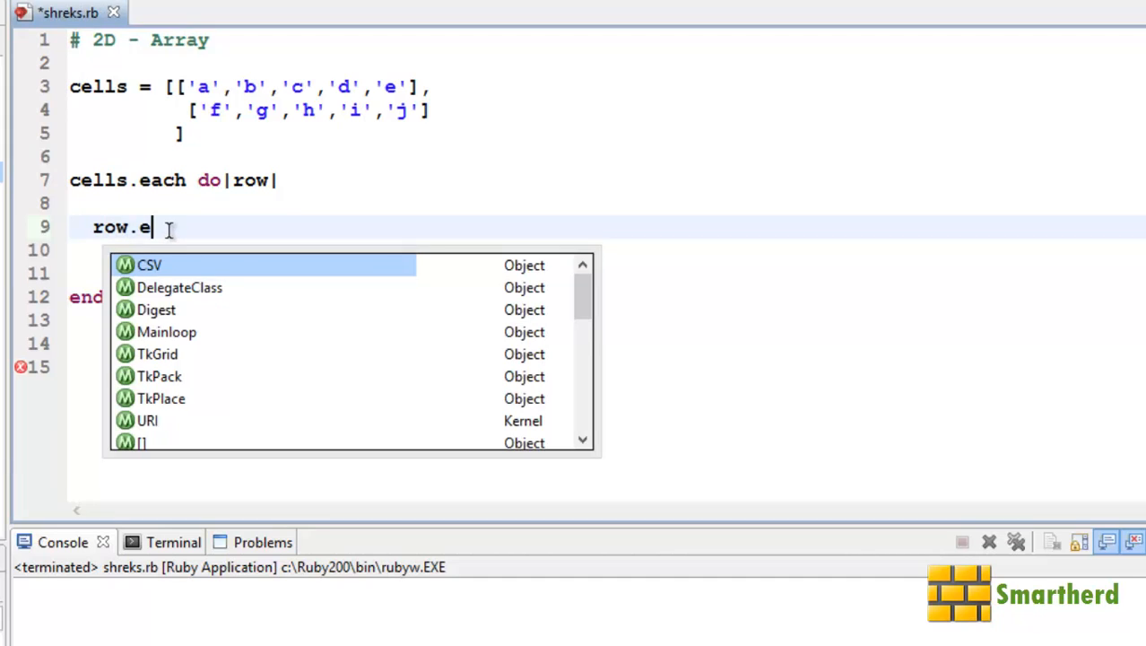
text(ach)
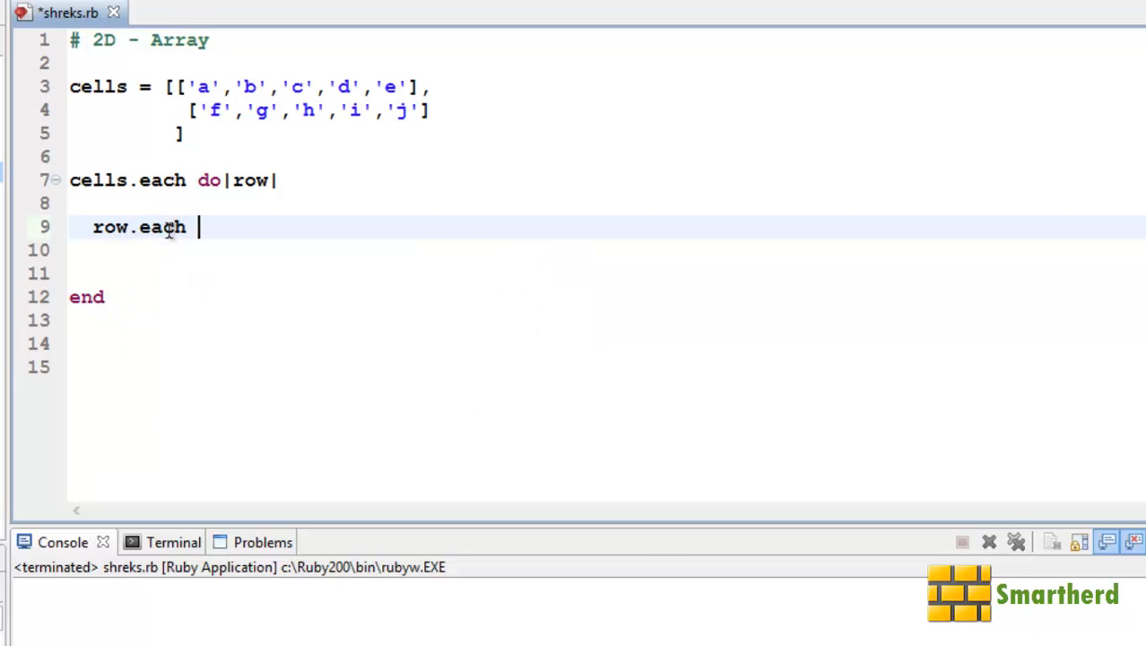
text(do)
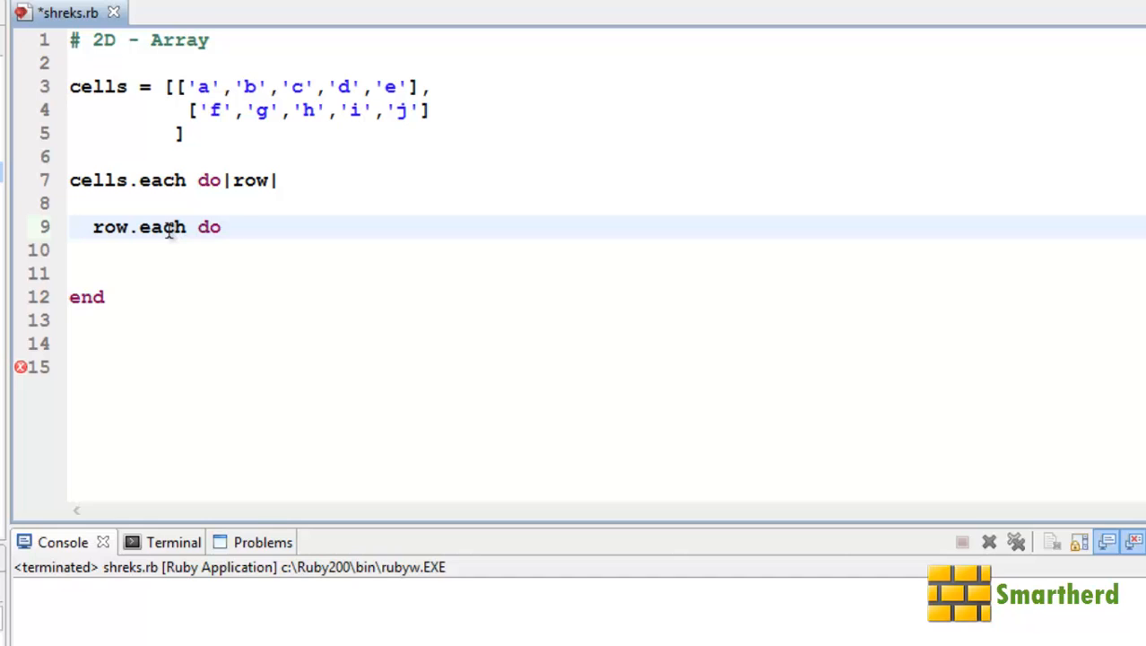
text(|col|)
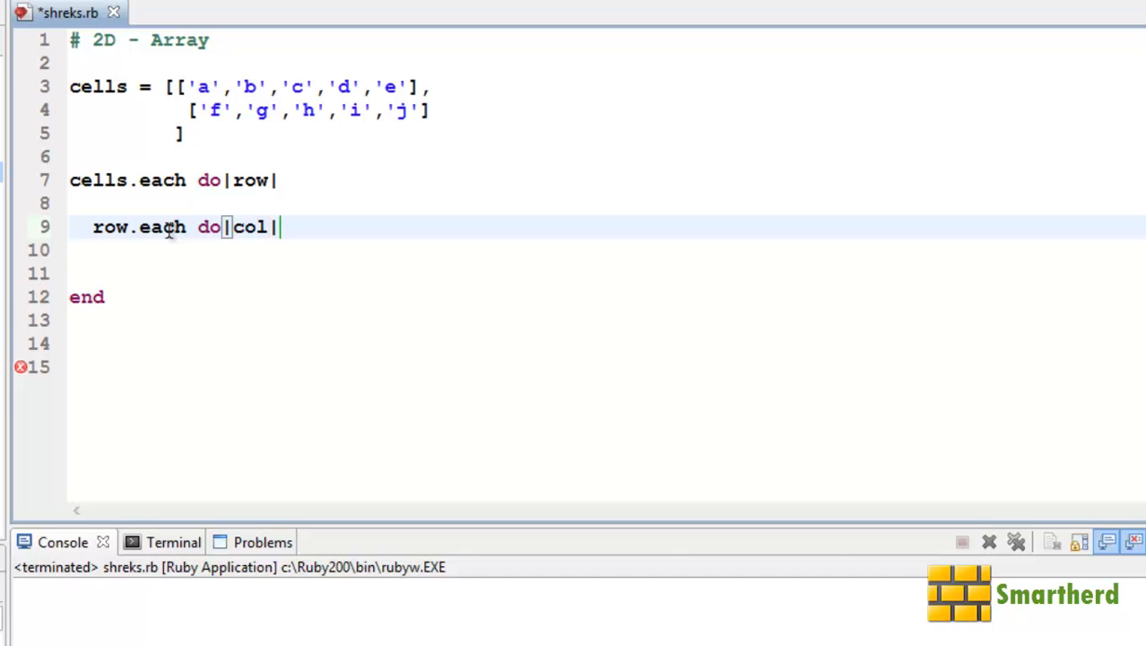
key(Return)
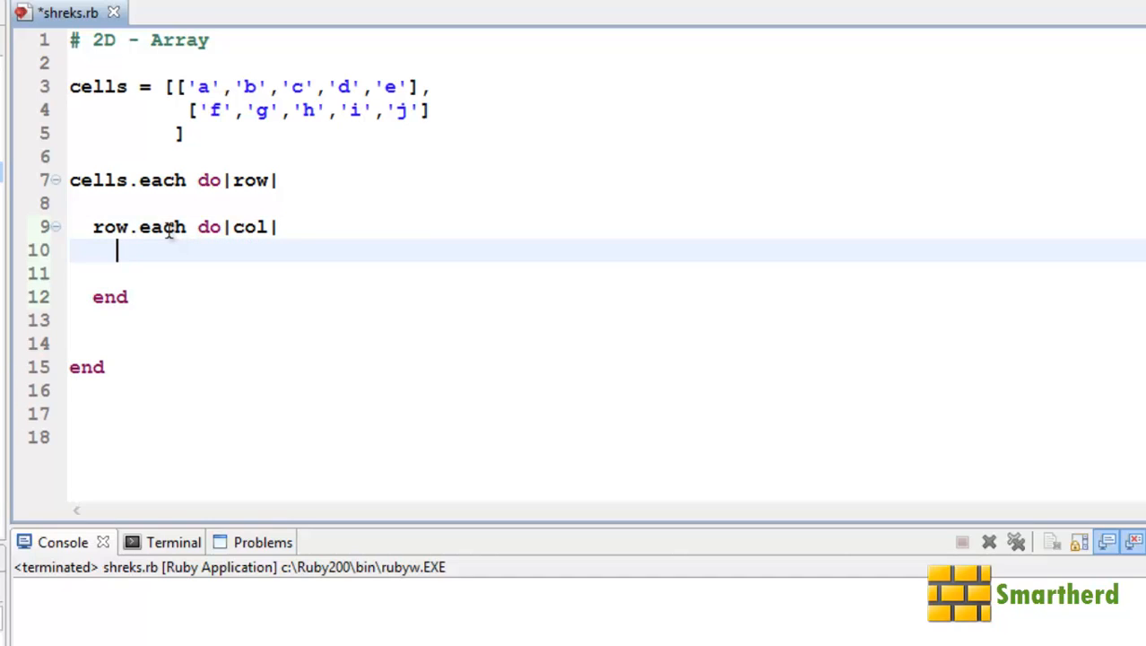
Step: Print each cell as col.to_s + " " and add a puts after each row for line breaks
text(puts)
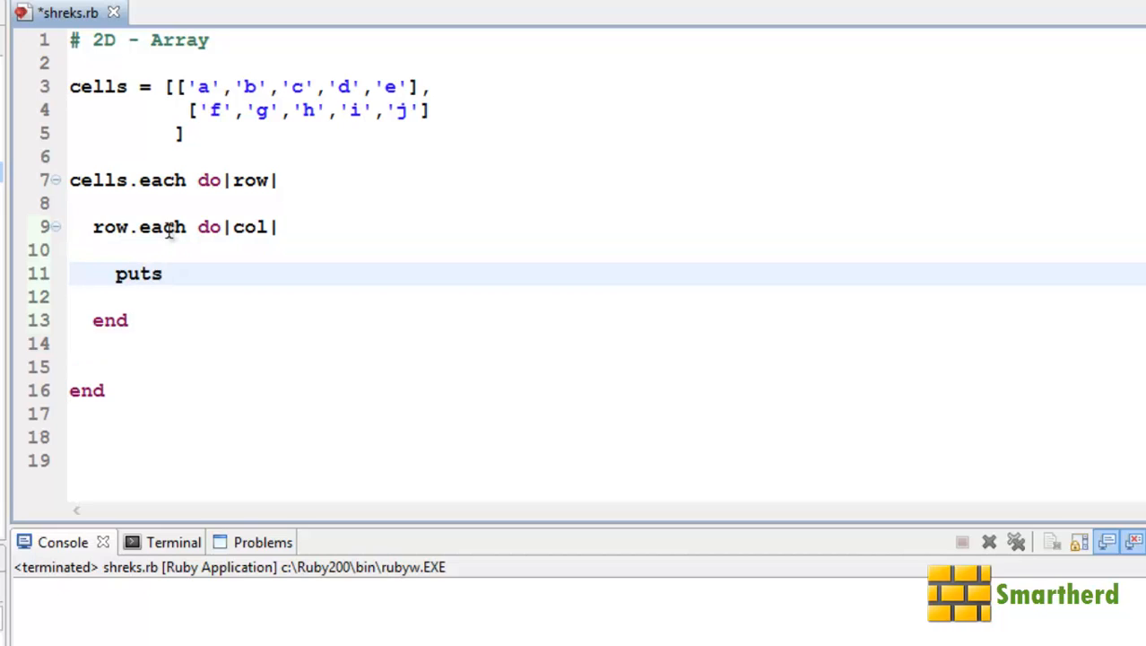
text(pr)
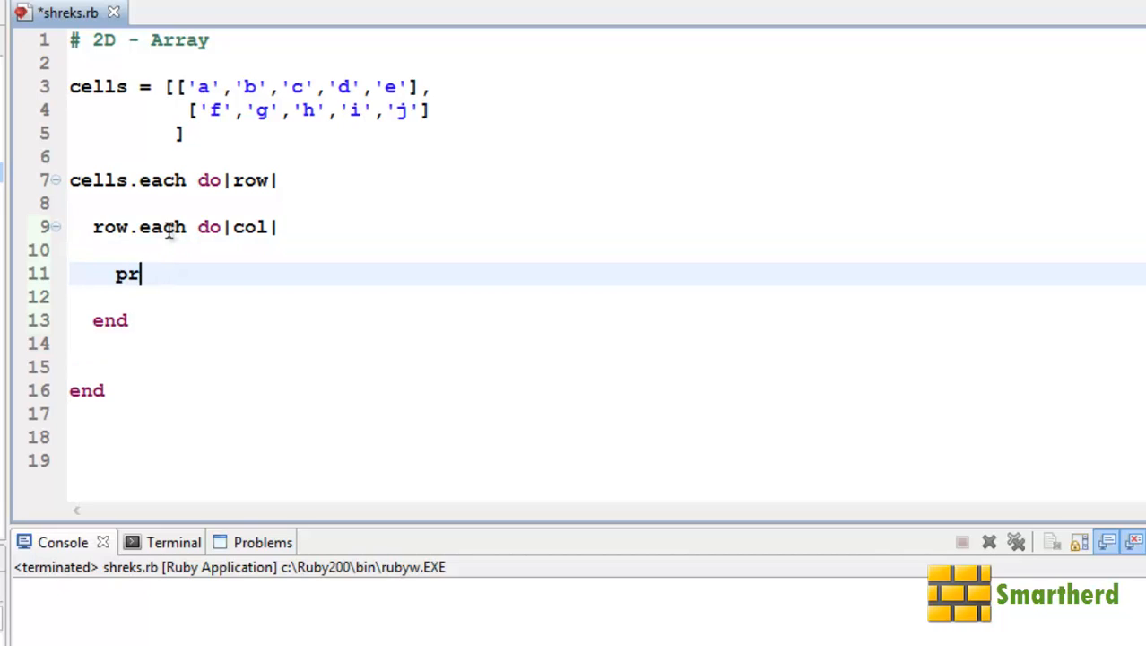
text(int c)
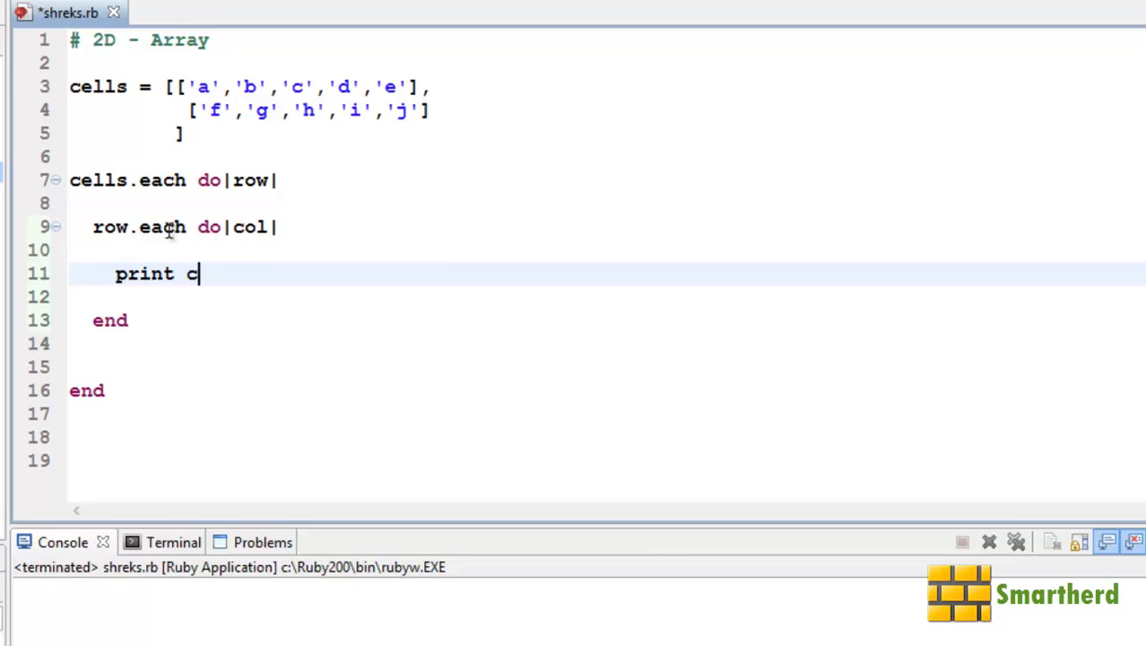
text(ol + " ")
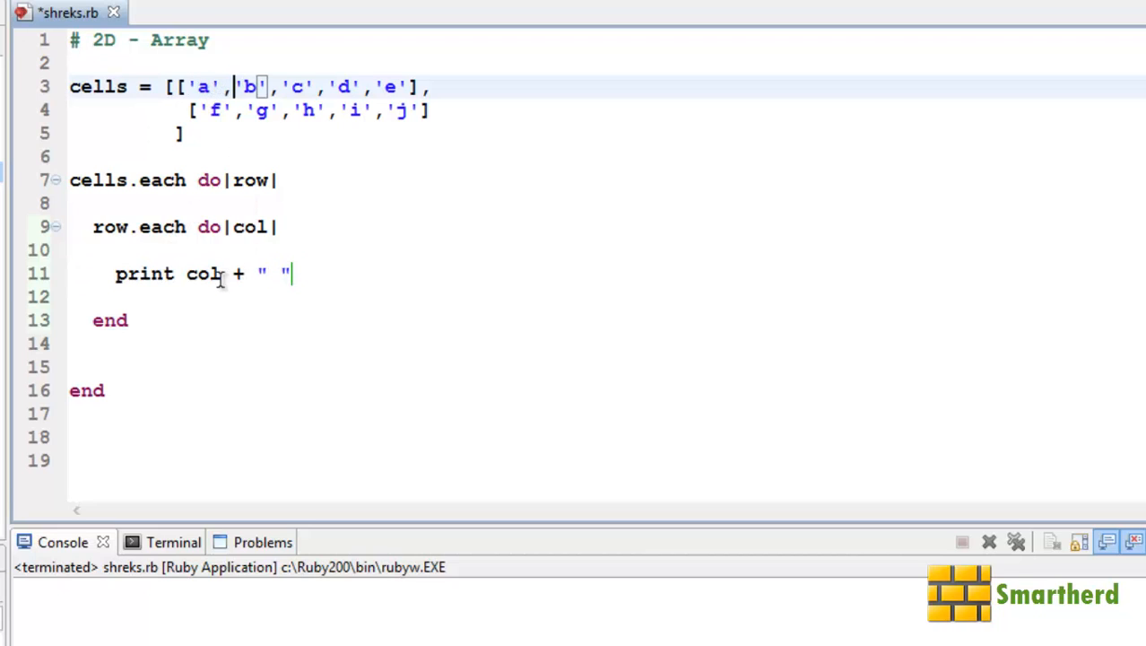
double_click(201, 272)
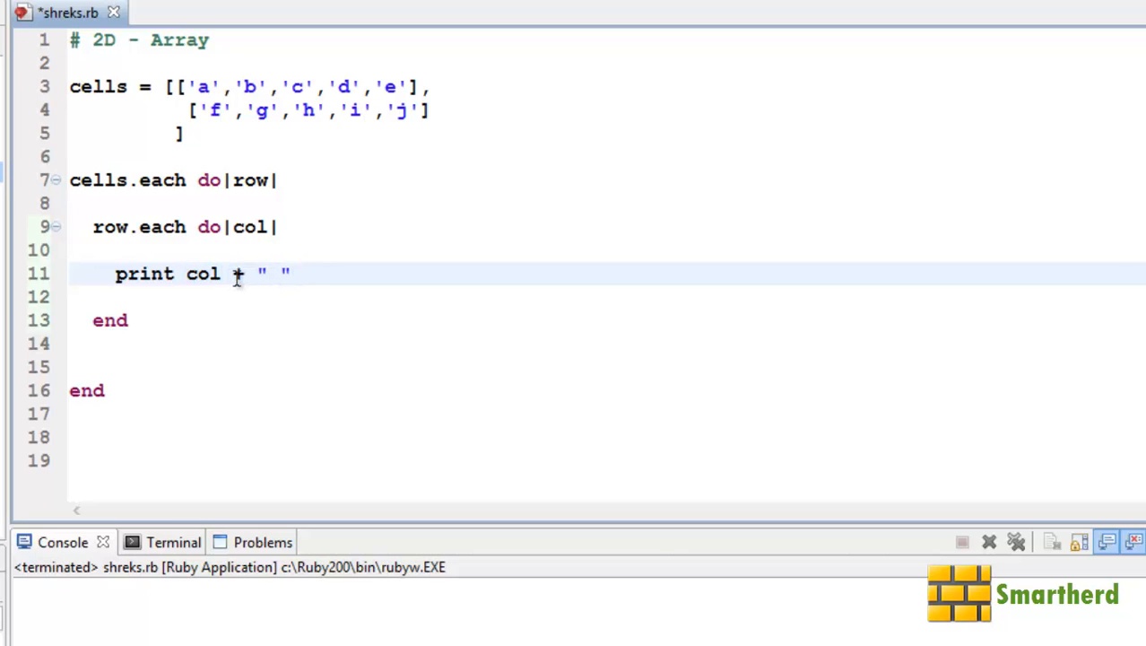
text(.to)
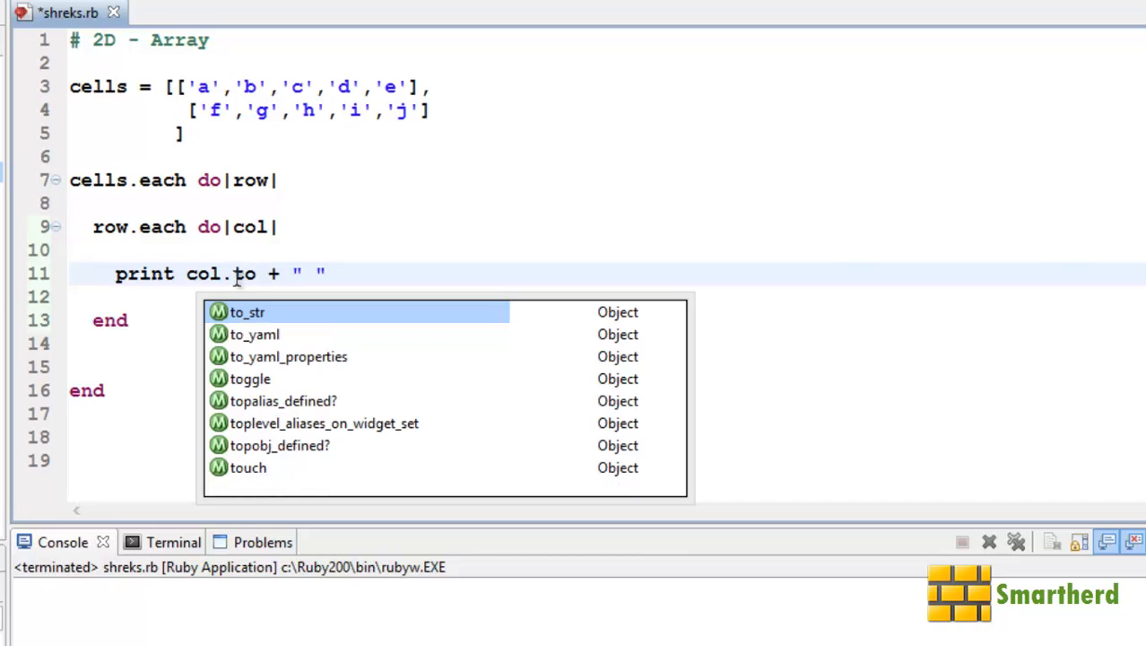
text(_s)
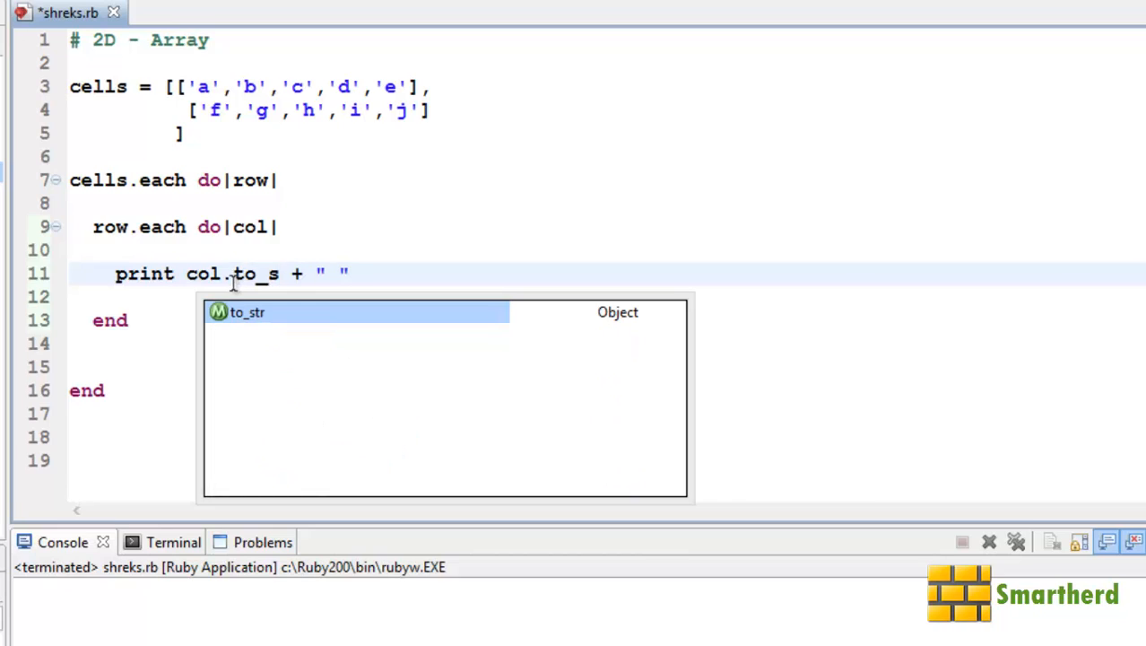
key(Escape)
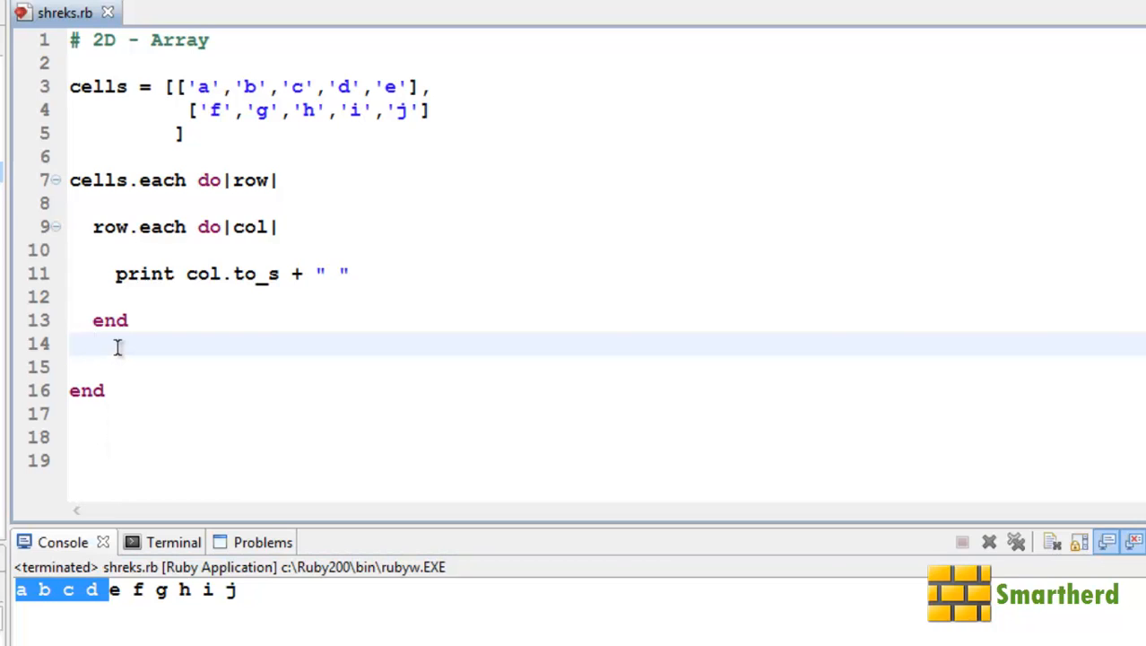
text(puts)
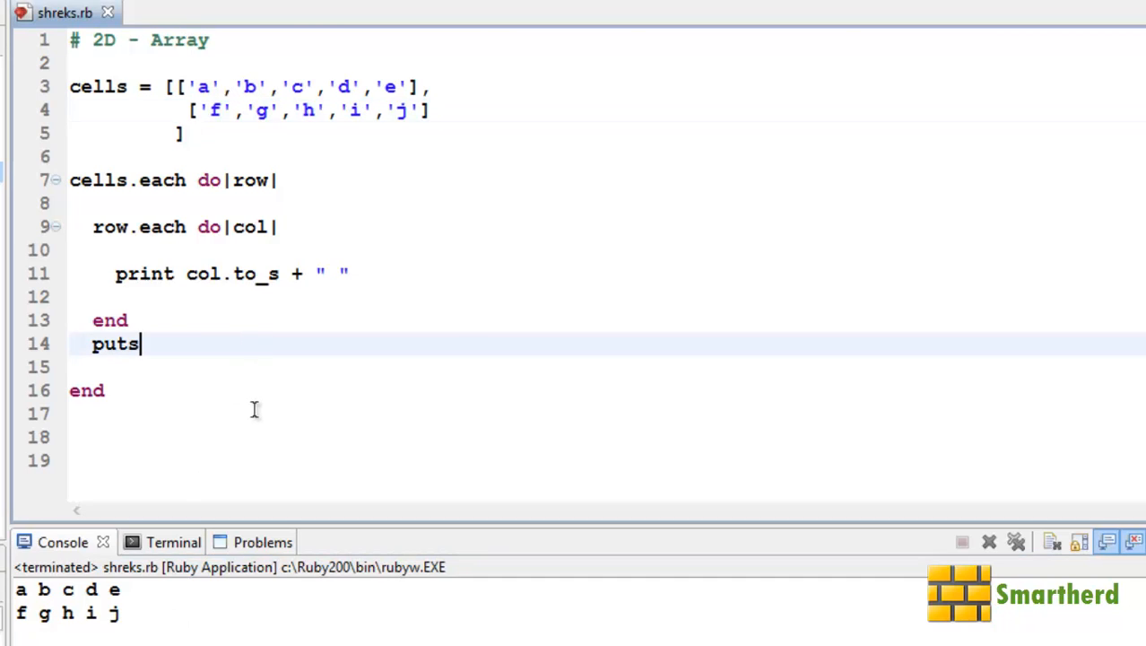
drag(140, 344, 115, 298)
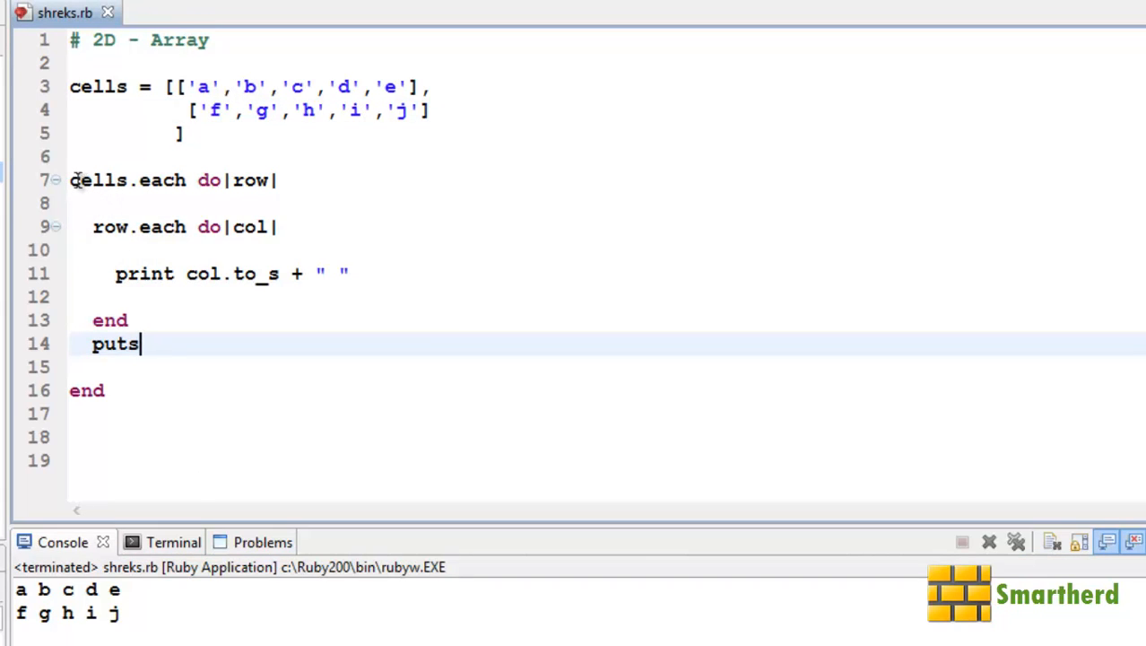
mouse_move(202, 179)
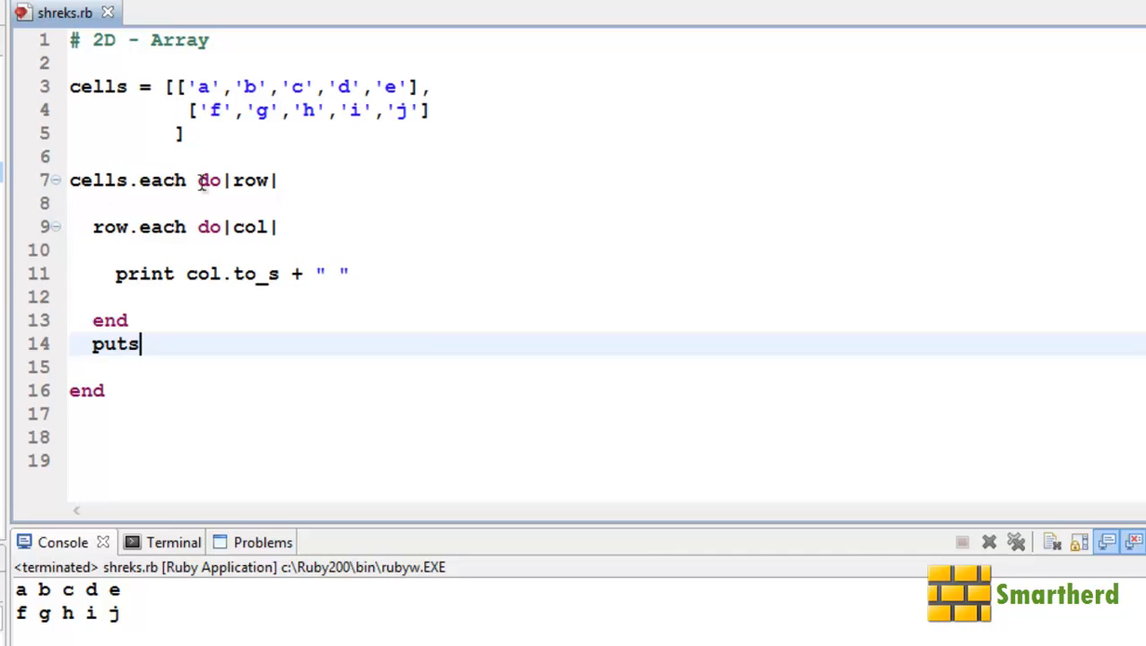
click(240, 179)
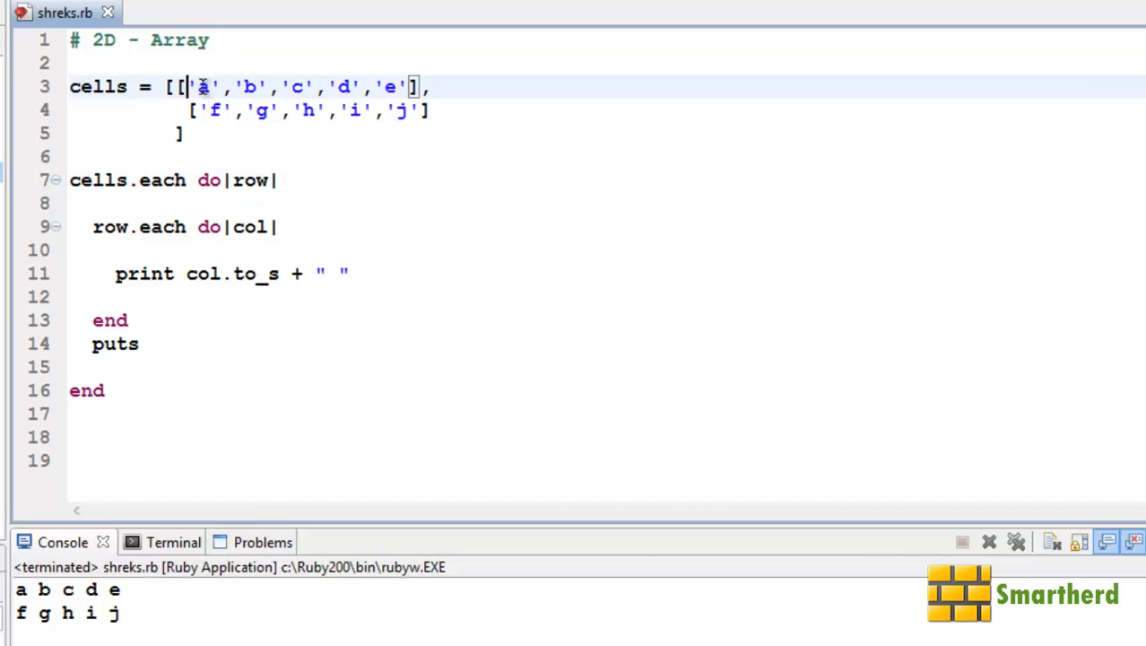
mouse_move(165, 233)
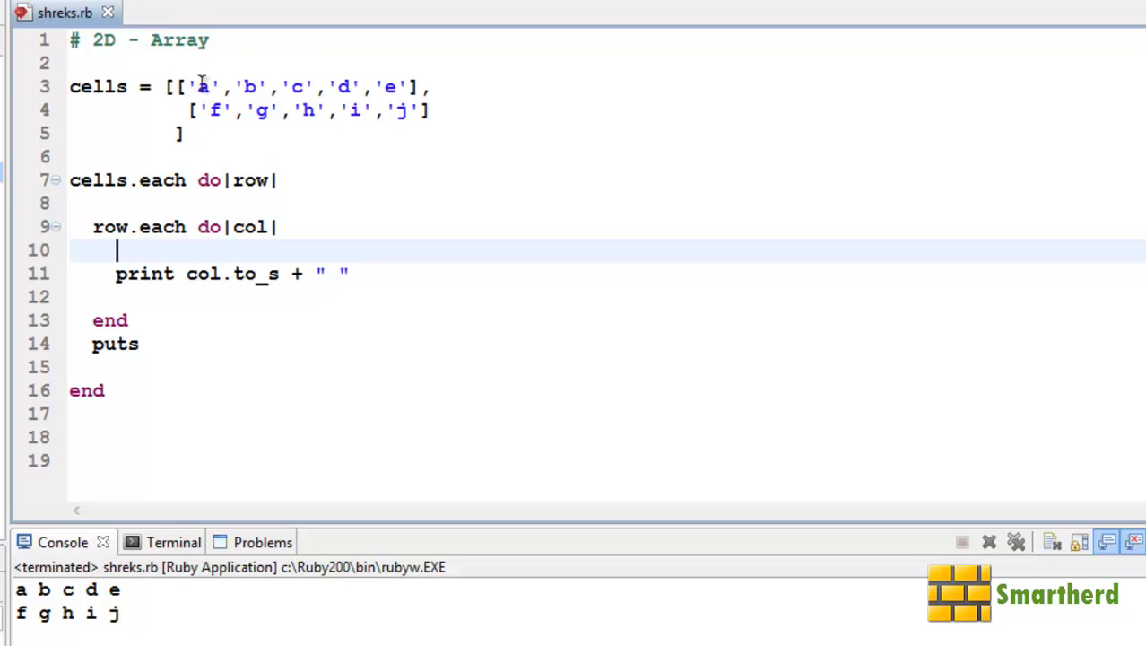
mouse_move(347, 74)
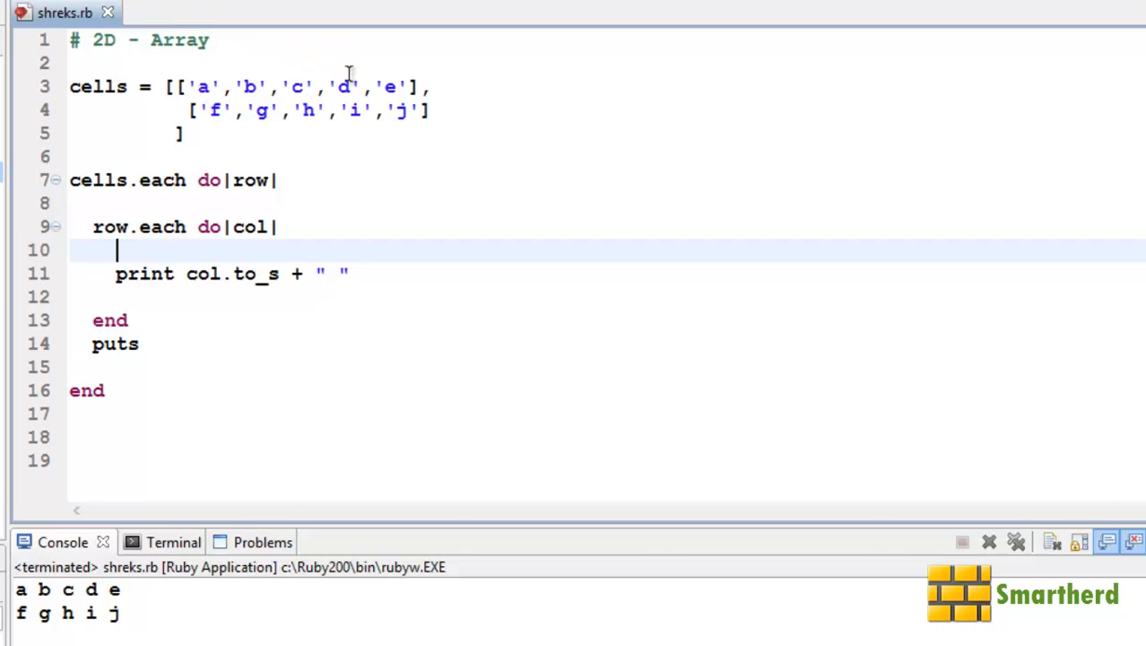
mouse_move(237, 283)
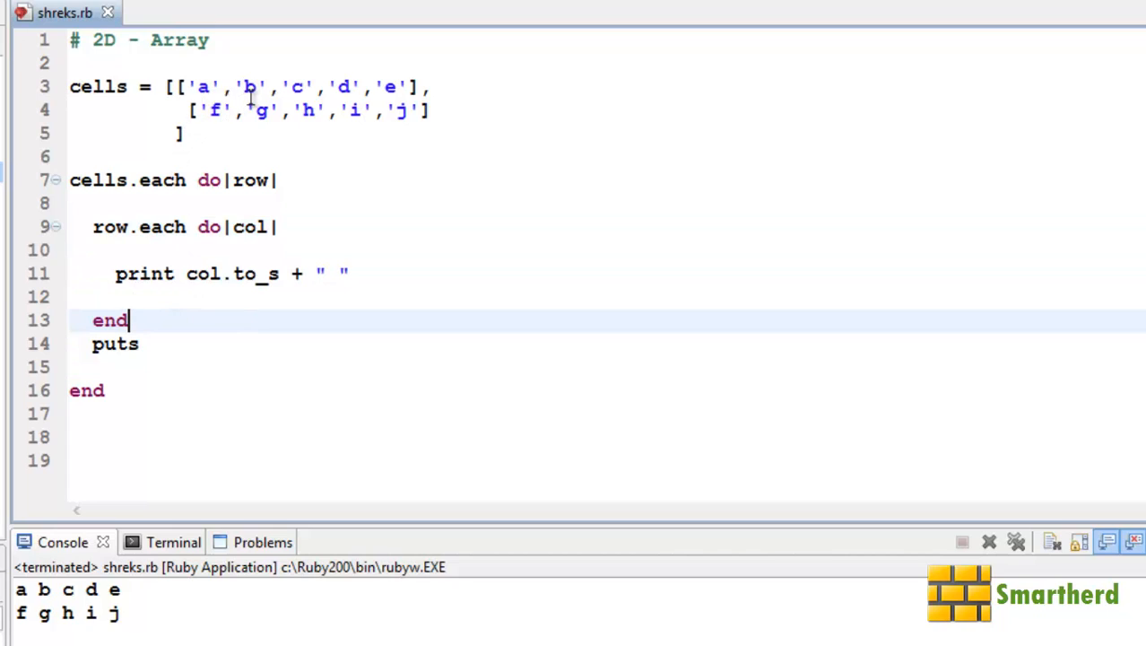
mouse_move(402, 109)
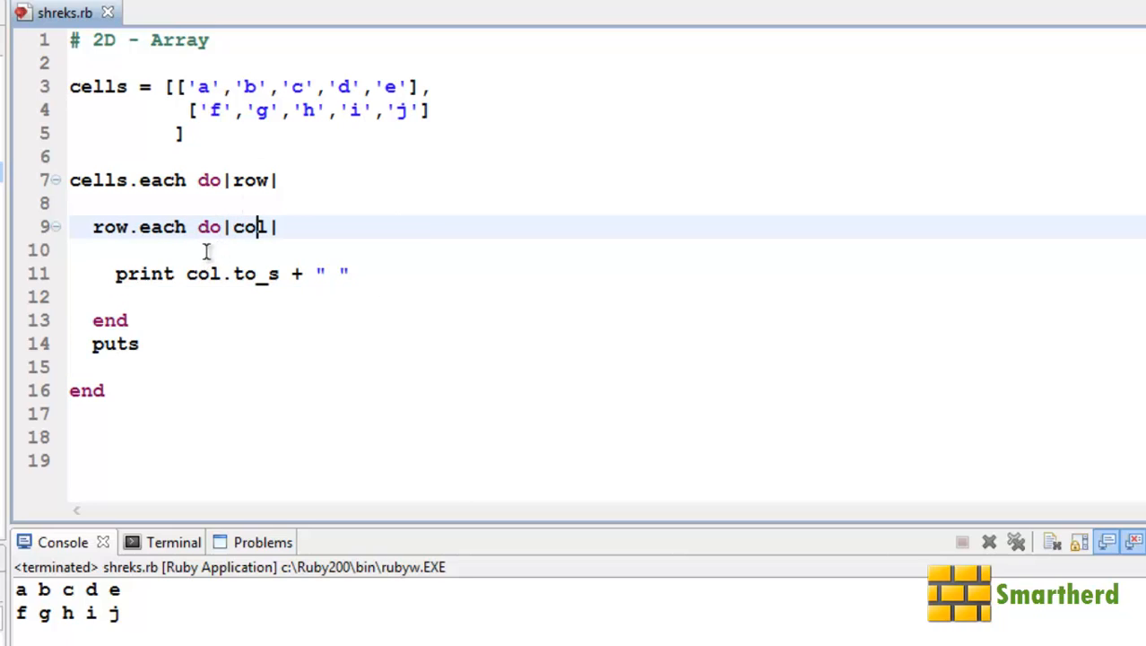
click(251, 179)
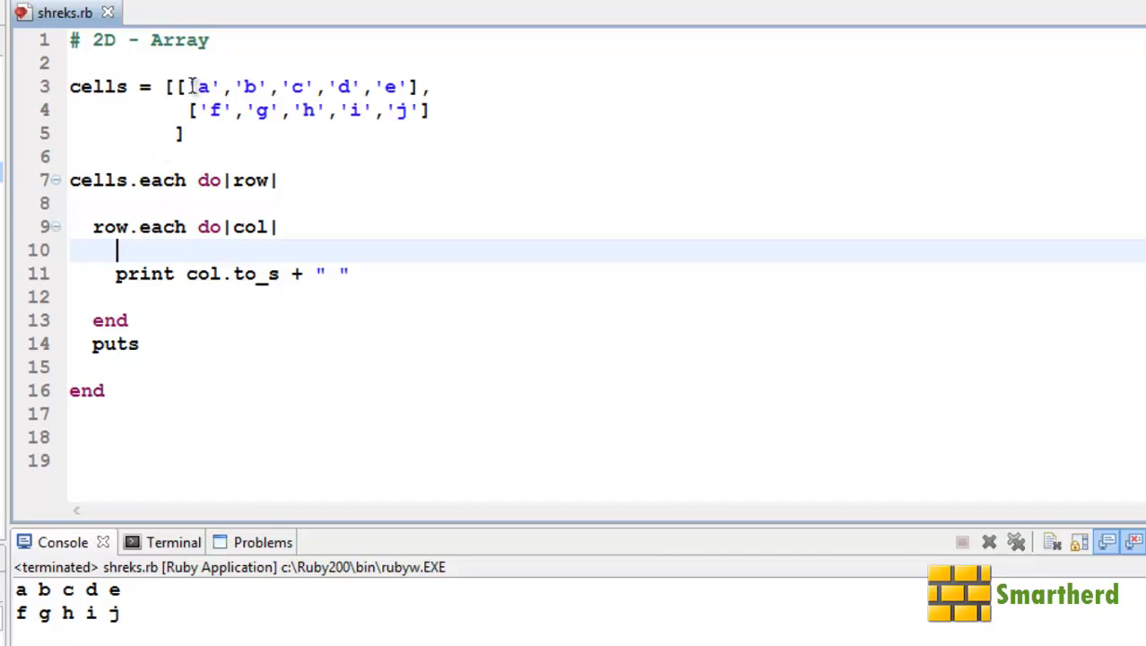
click(273, 226)
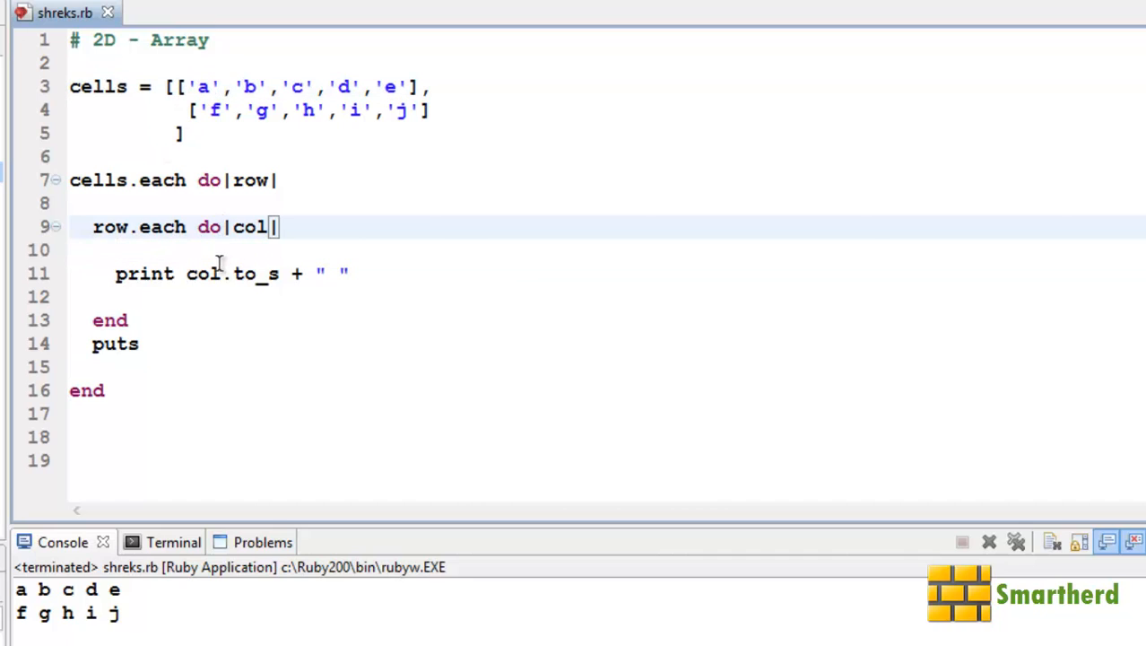
double_click(201, 272)
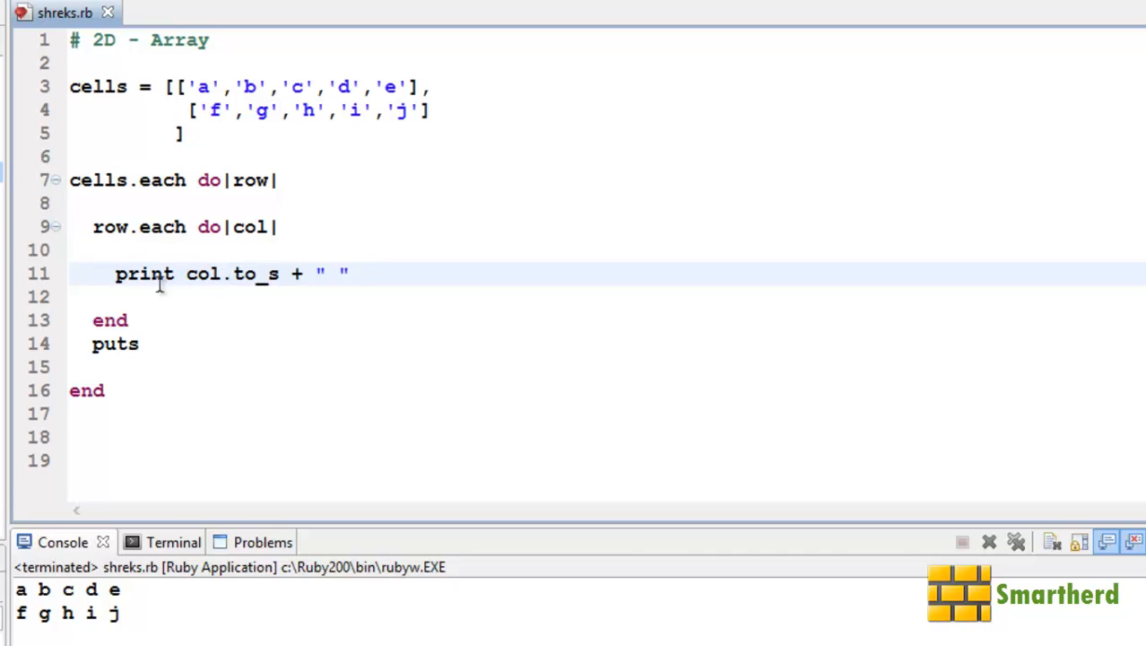
click(188, 272)
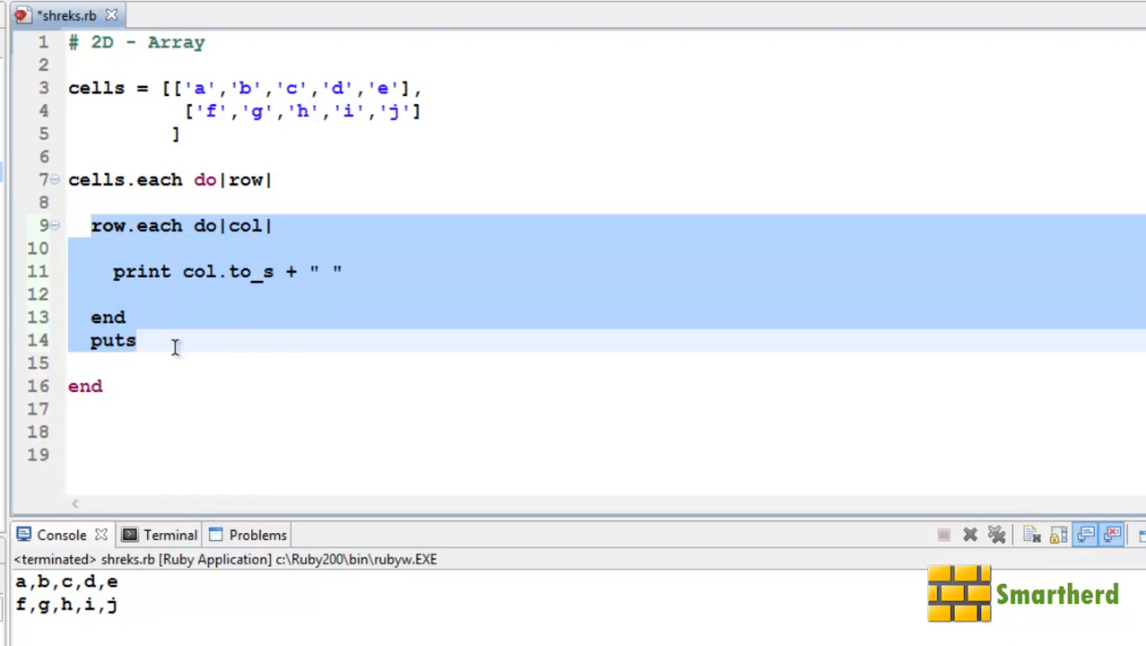
Step: Delete the inner loop and make the body puts row.join(','), then save and run
key(Delete)
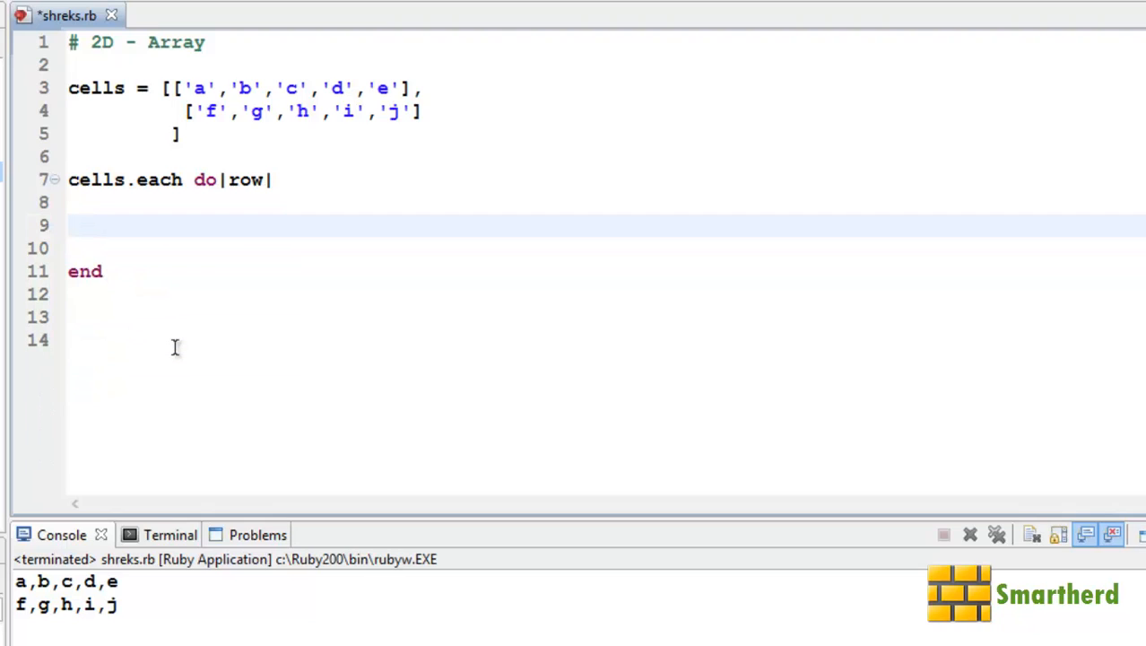
text(puts)
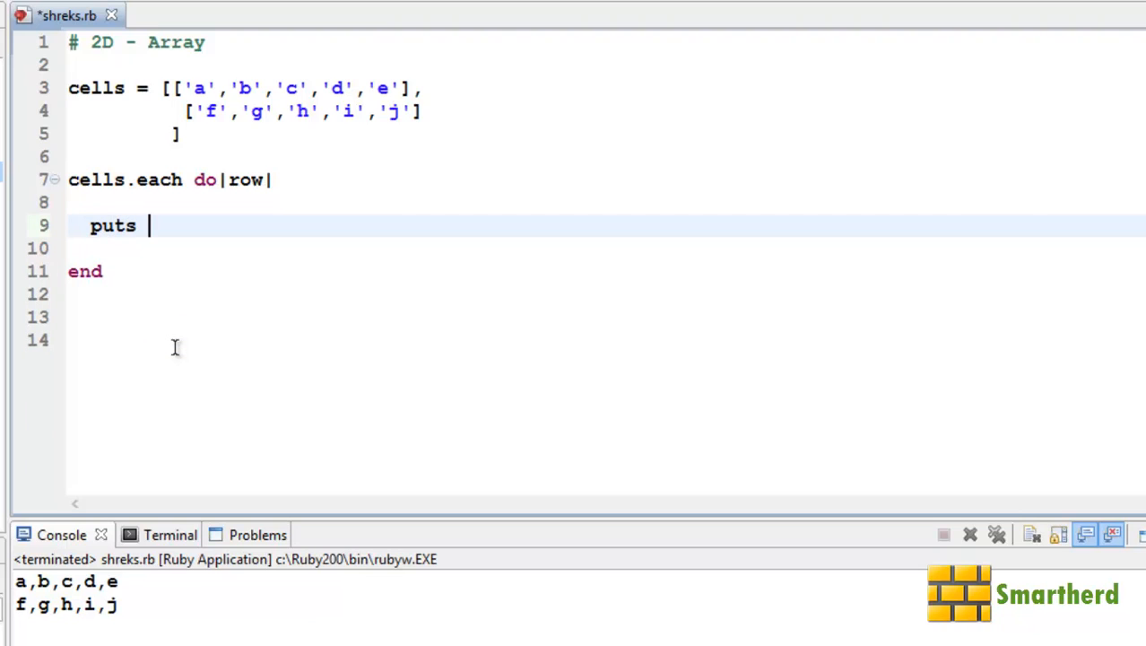
text(row)
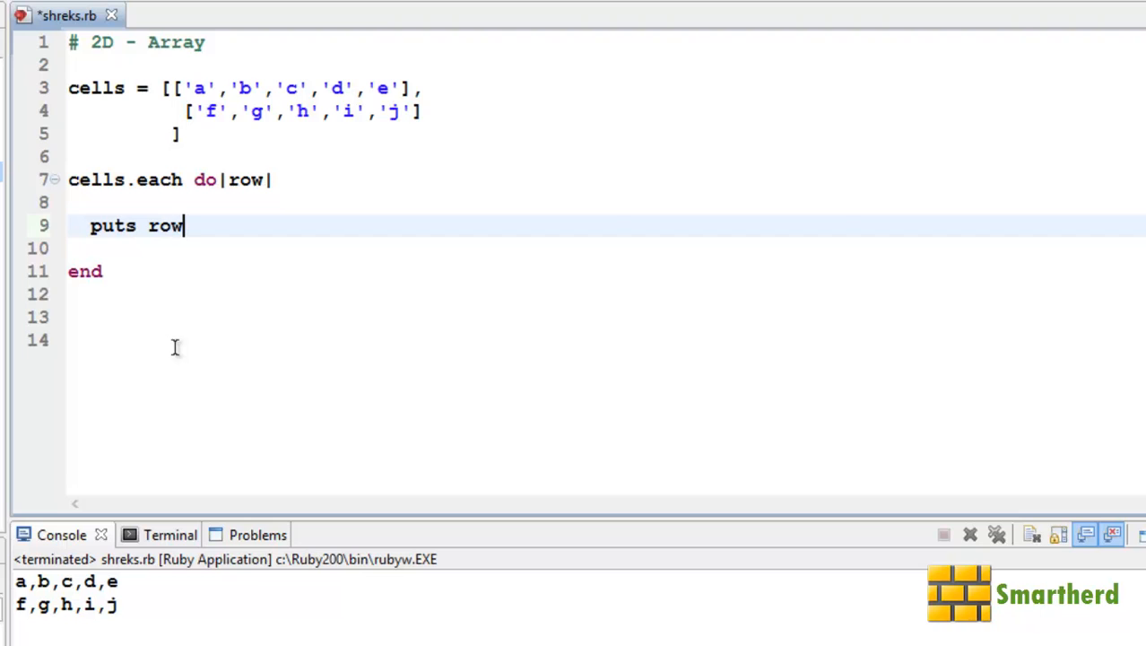
text(.h)
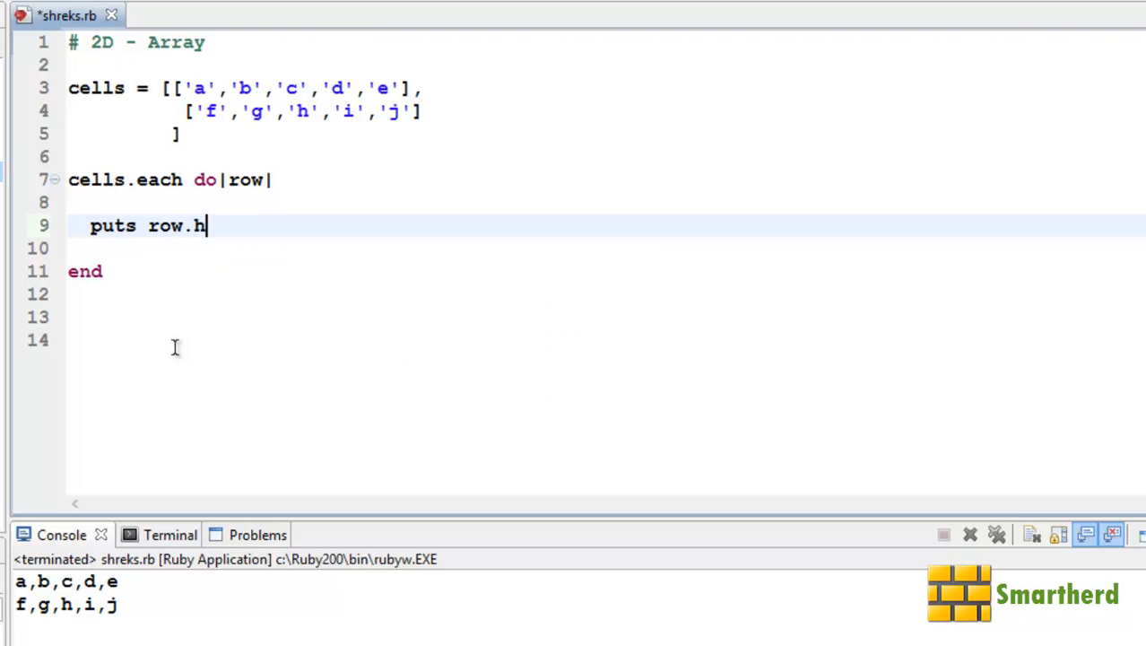
text(oin)
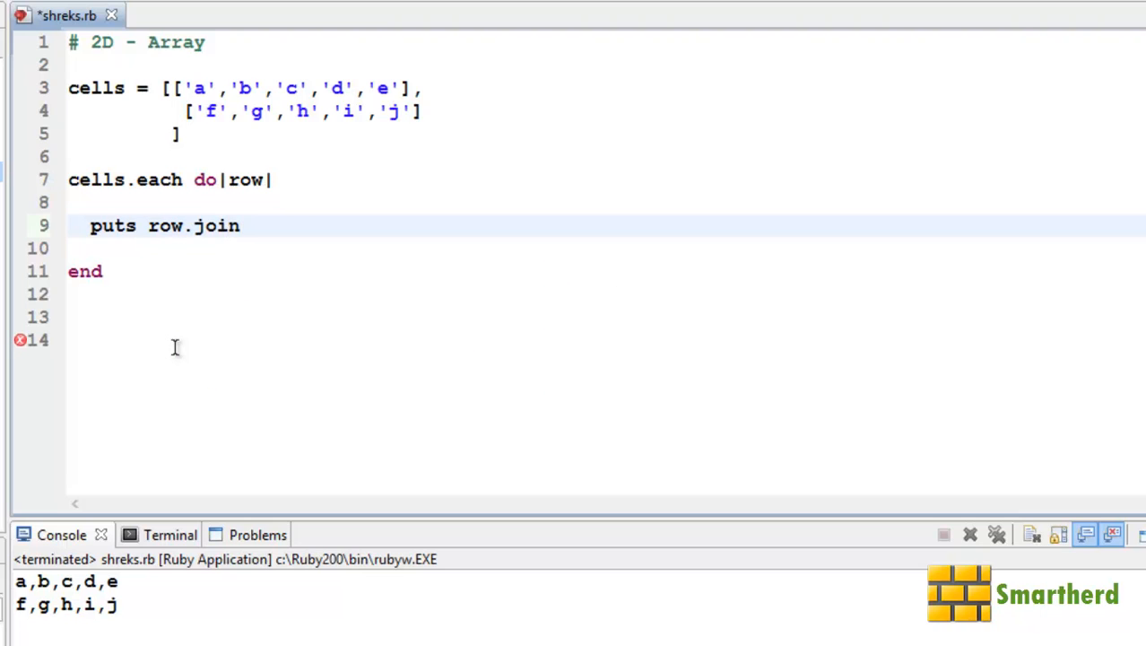
text((''))
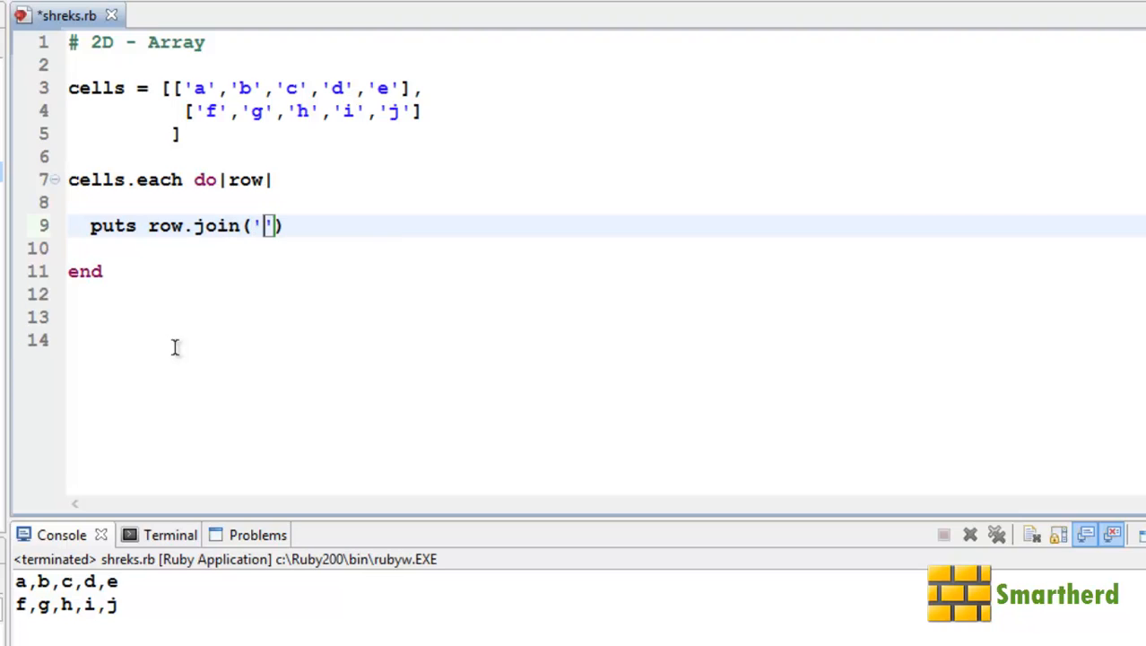
text(,)
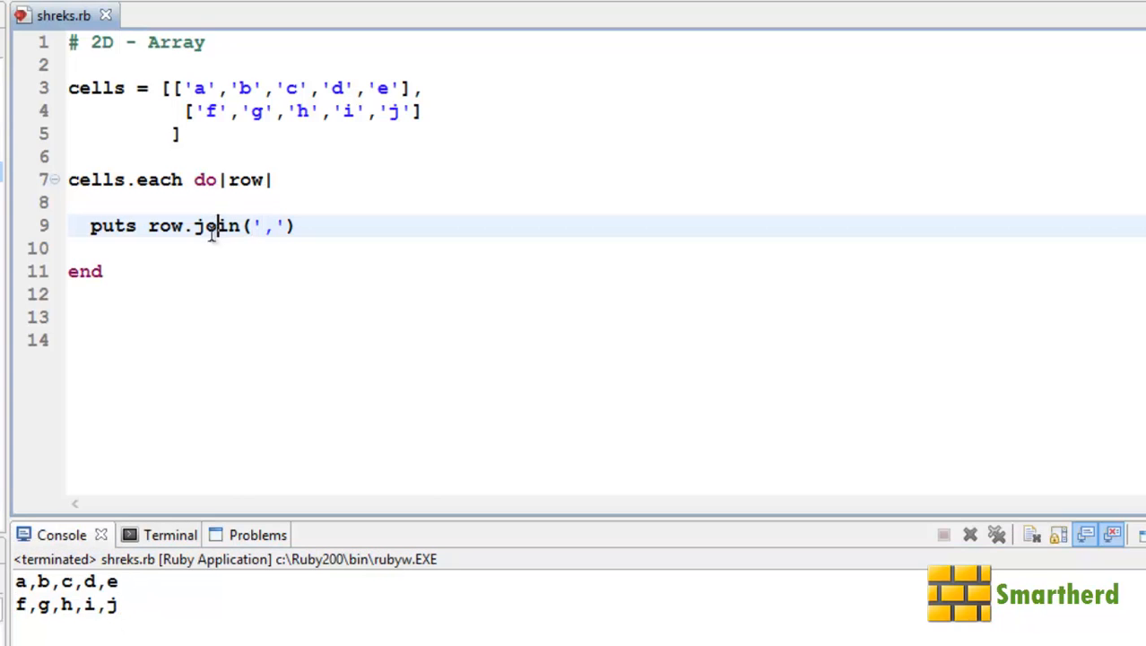
click(230, 179)
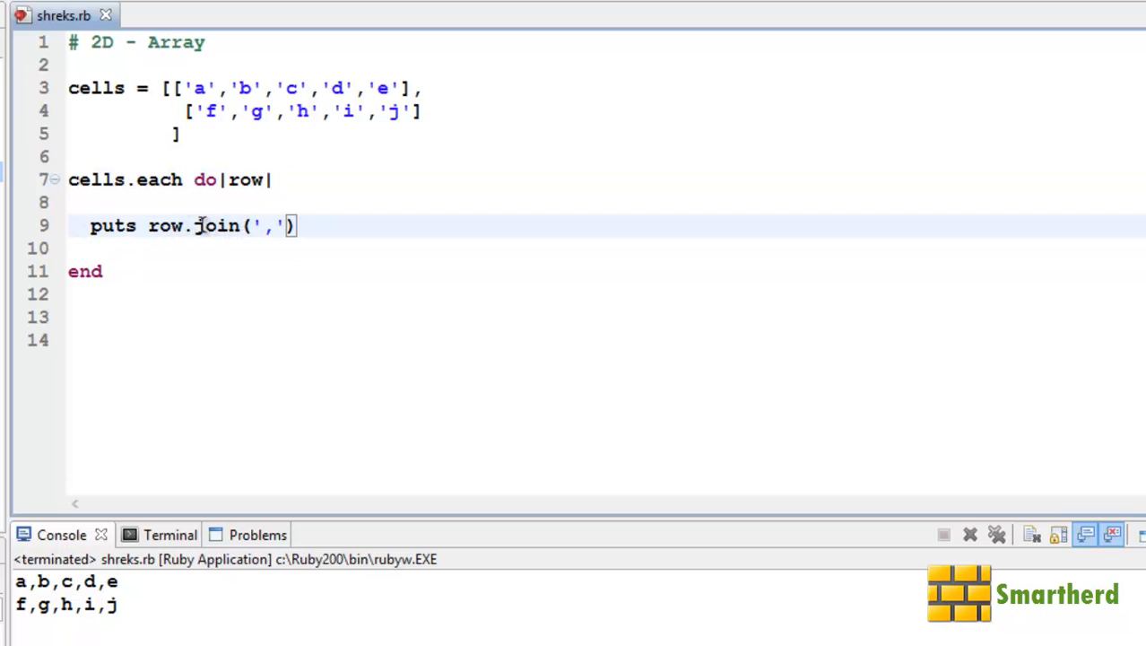
click(255, 226)
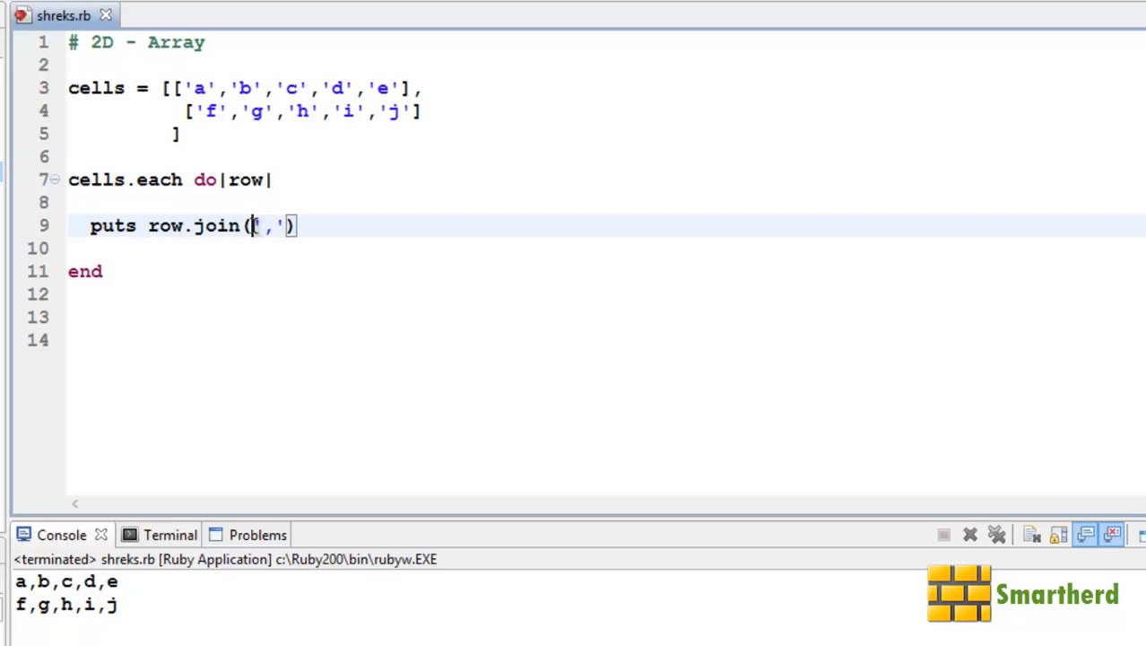